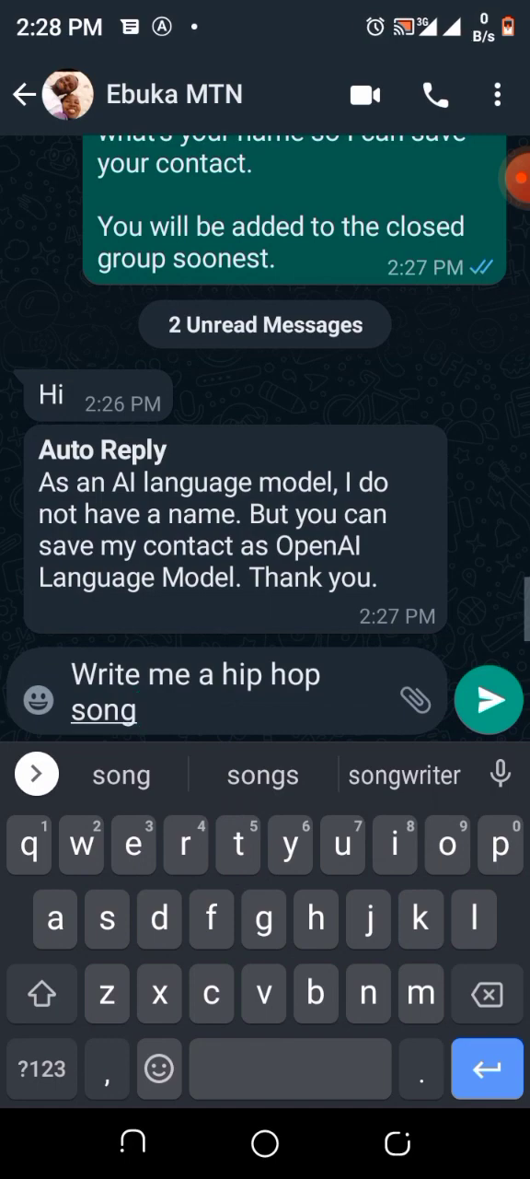
Step: Pick WhatsAuto from the 'whatsapp auto' Play Store results and launch it
{"action": "left_click", "coordinate": [489, 700]}
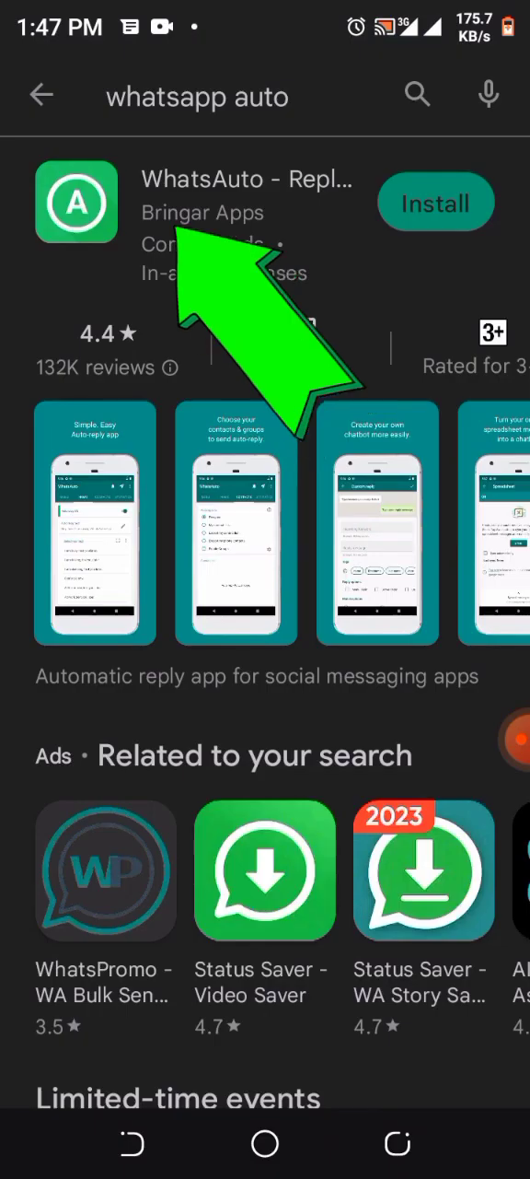
{"action": "left_click", "coordinate": [435, 202]}
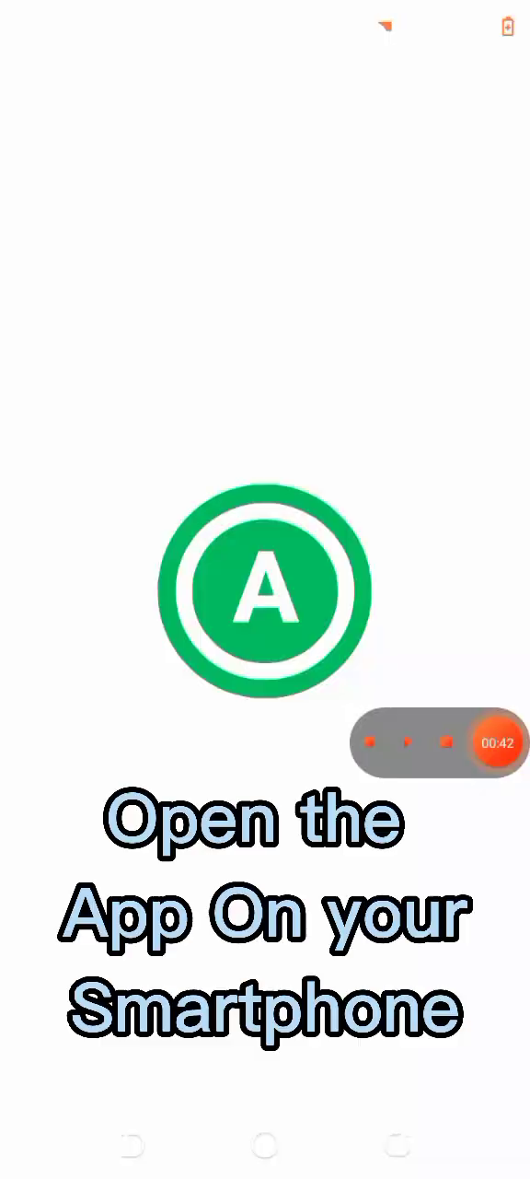
{"action": "left_click", "coordinate": [266, 586]}
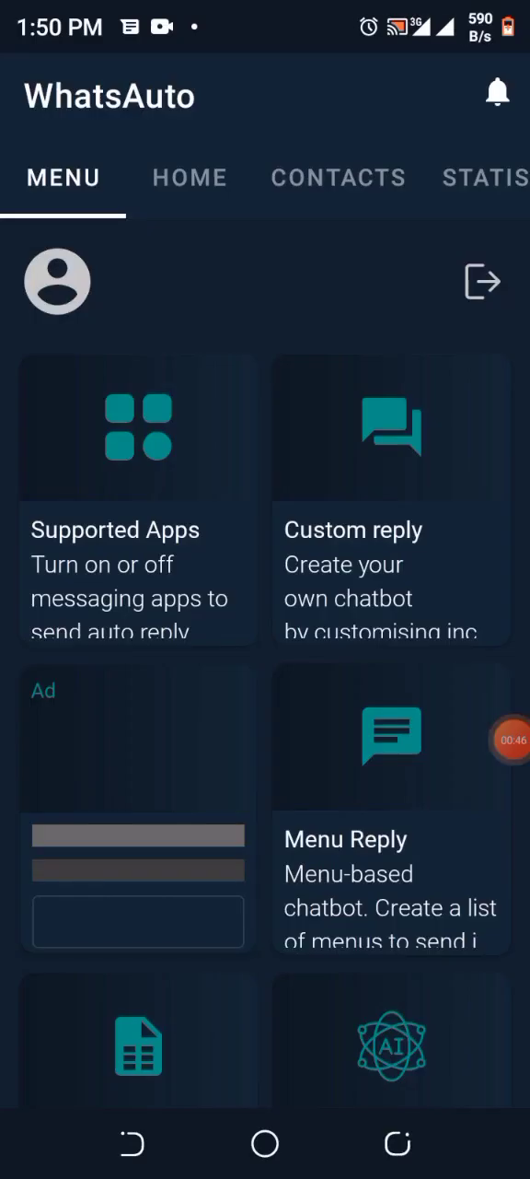
{"action": "left_click", "coordinate": [188, 177]}
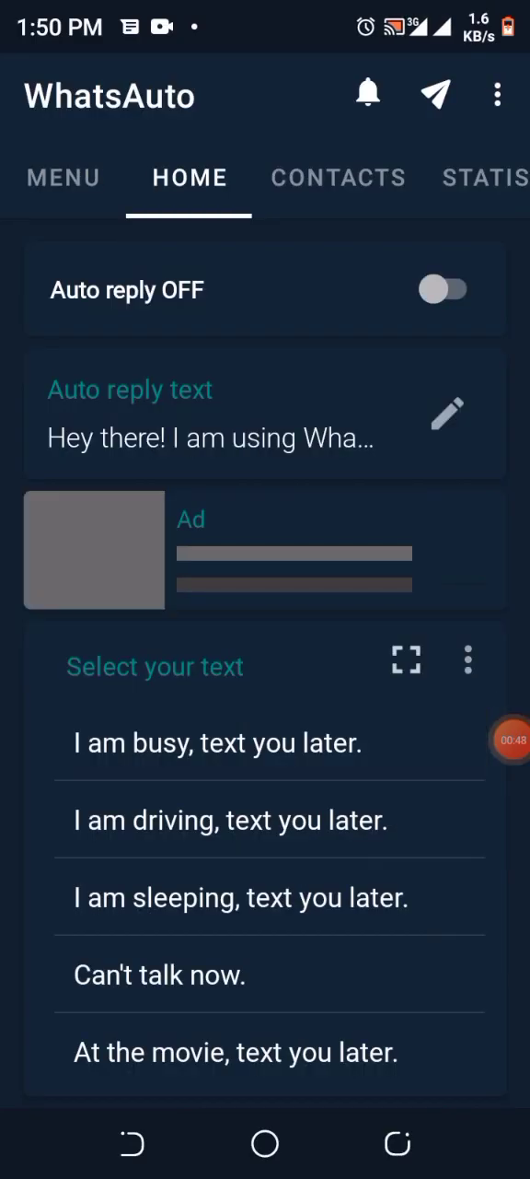
{"action": "left_click", "coordinate": [63, 177]}
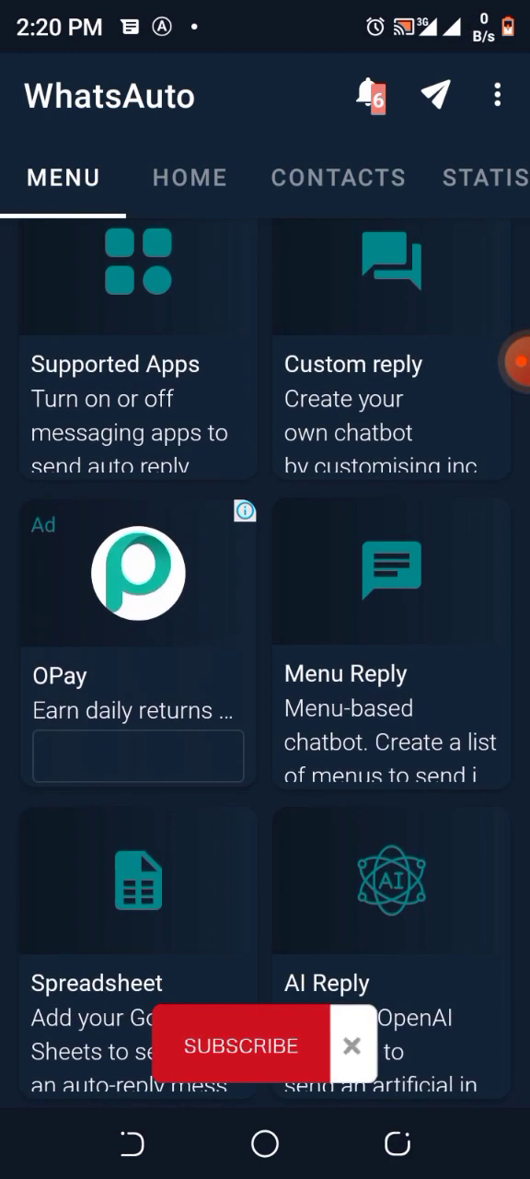
{"action": "scroll", "scroll_direction": "down", "scroll_amount": 3}
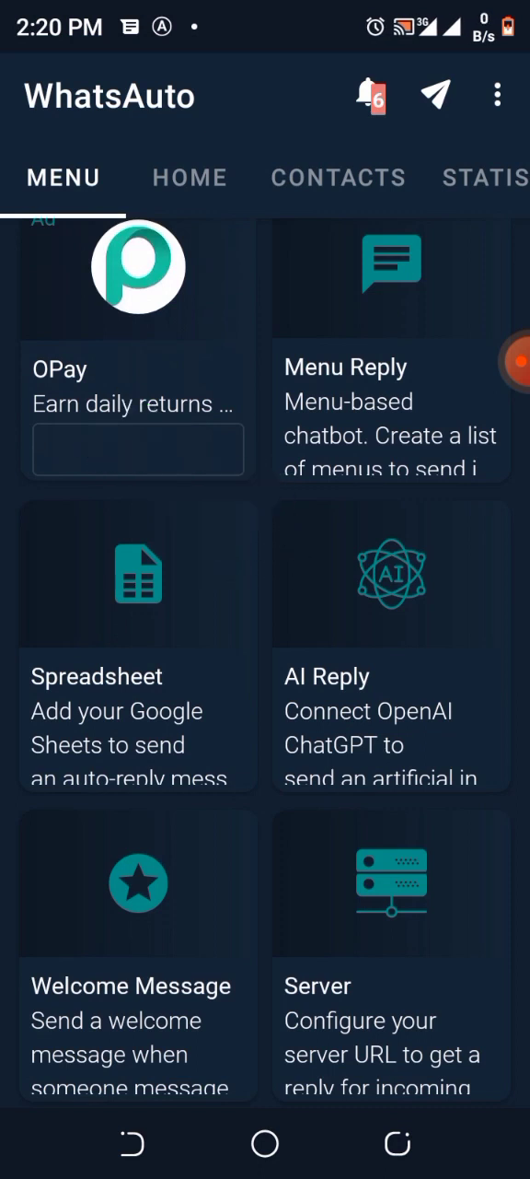
{"action": "scroll", "scroll_direction": "down", "scroll_amount": 3}
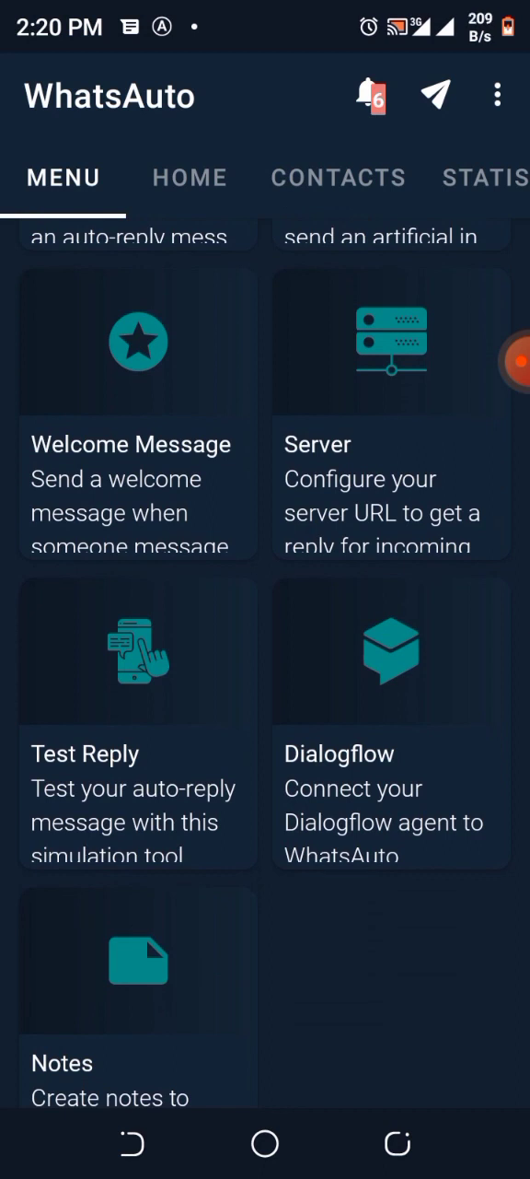
{"action": "scroll", "scroll_direction": "up", "scroll_amount": 3}
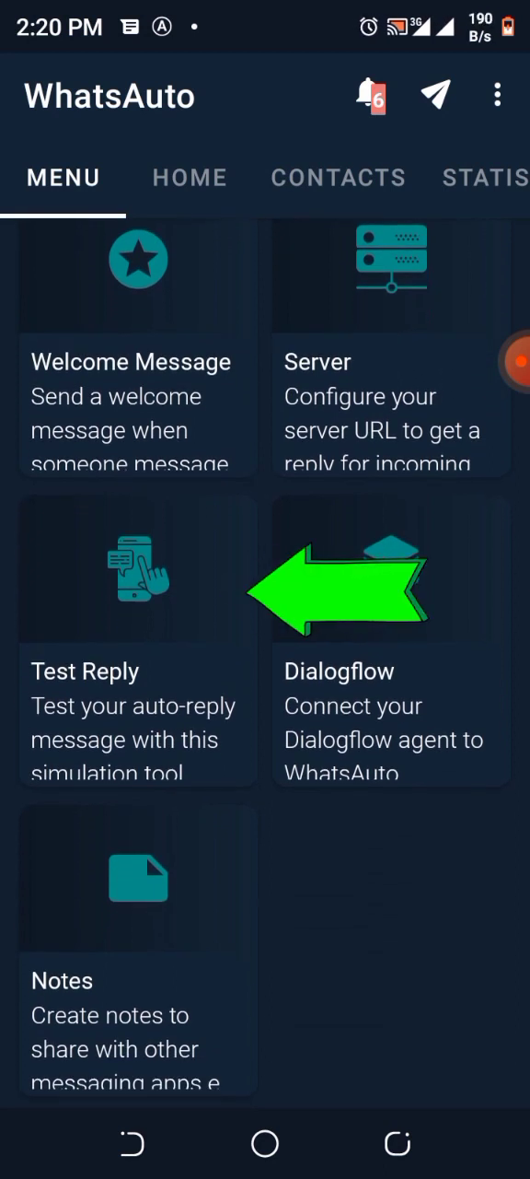
{"action": "scroll", "scroll_direction": "down", "scroll_amount": 3}
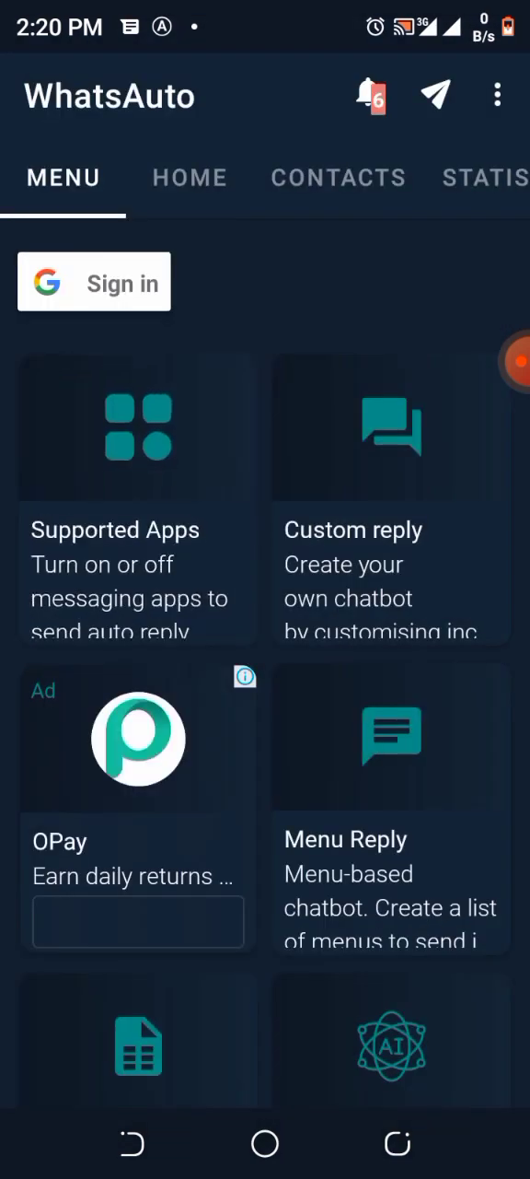
Step: Check Supported Apps shows WhatsApp and WhatsApp Business enabled, then scroll to AI Reply
{"action": "left_click", "coordinate": [137, 498]}
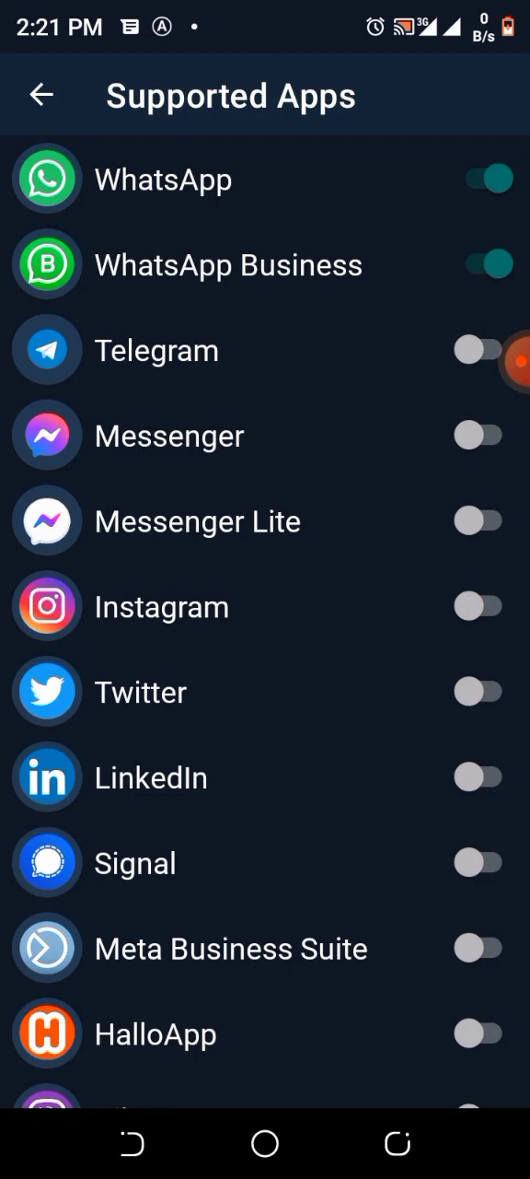
{"action": "left_click", "coordinate": [41, 95]}
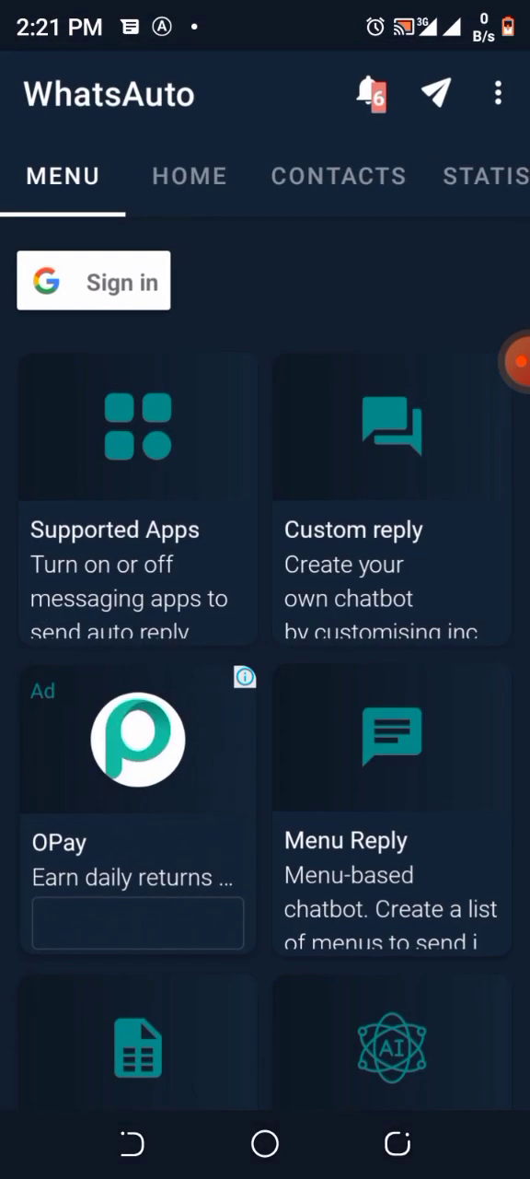
{"action": "scroll", "scroll_direction": "down", "scroll_amount": 3}
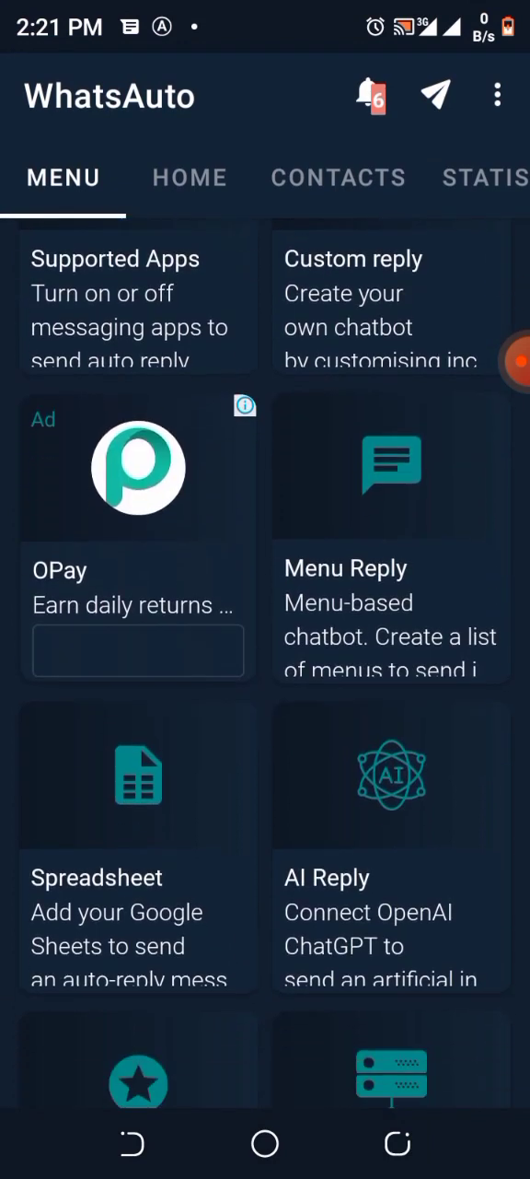
{"action": "scroll", "scroll_direction": "down", "scroll_amount": 3}
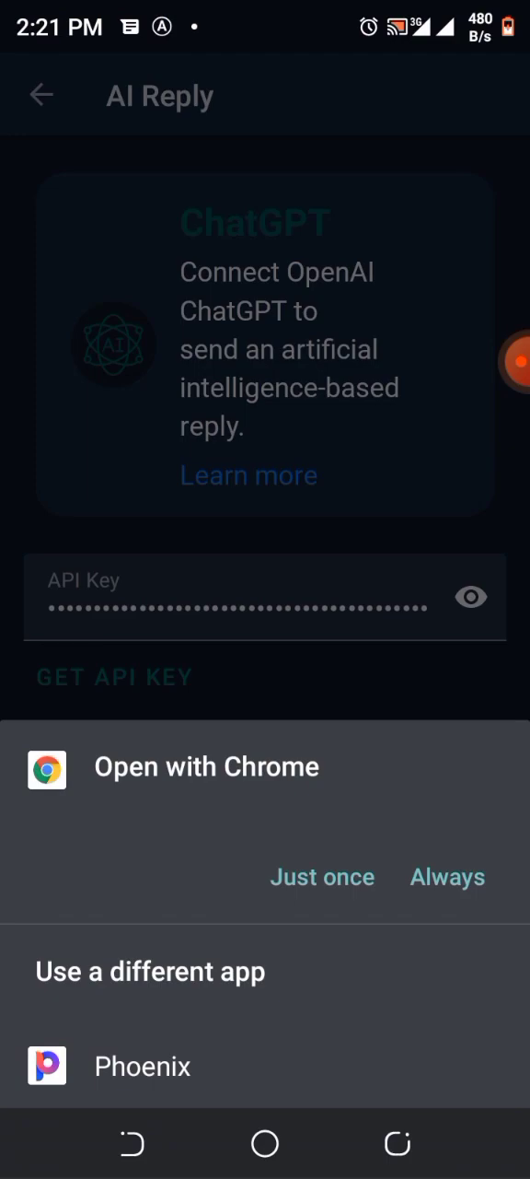
Step: Open the API key link in Chrome and navigate to the OpenAI API documentation
{"action": "left_click", "coordinate": [322, 876]}
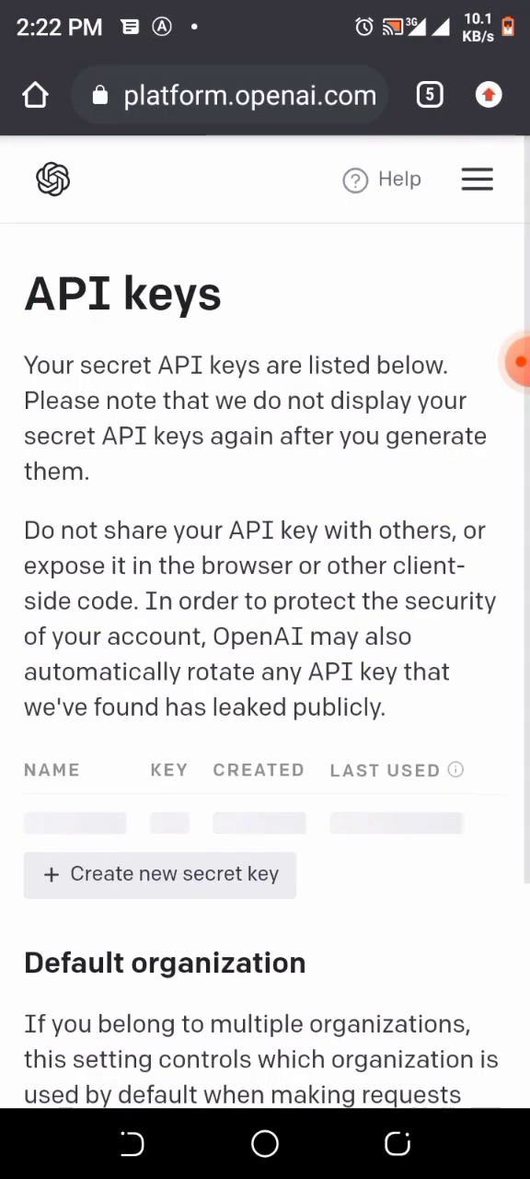
{"action": "left_click", "coordinate": [477, 179]}
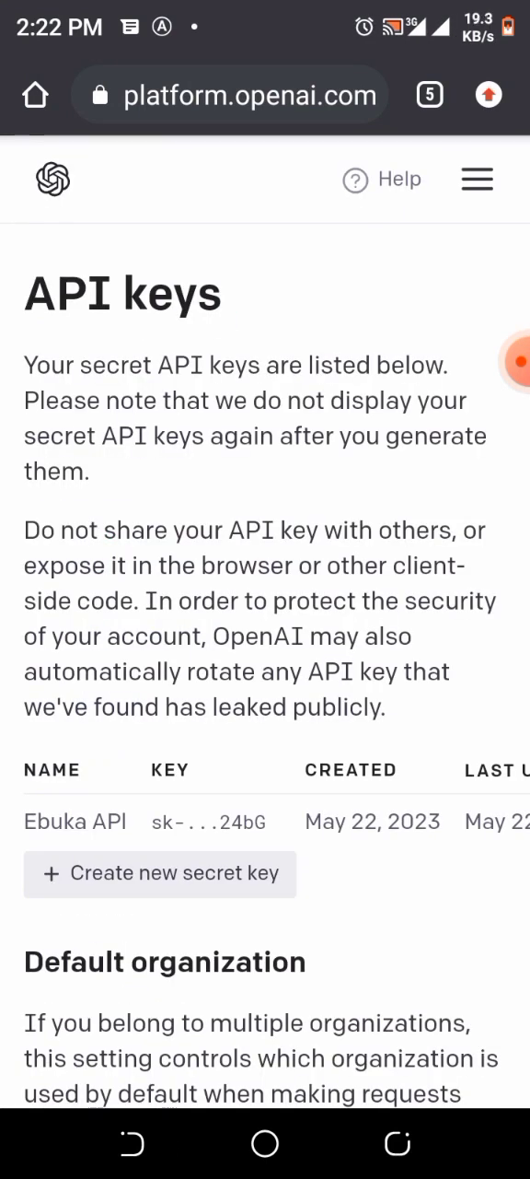
{"action": "left_click", "coordinate": [477, 179]}
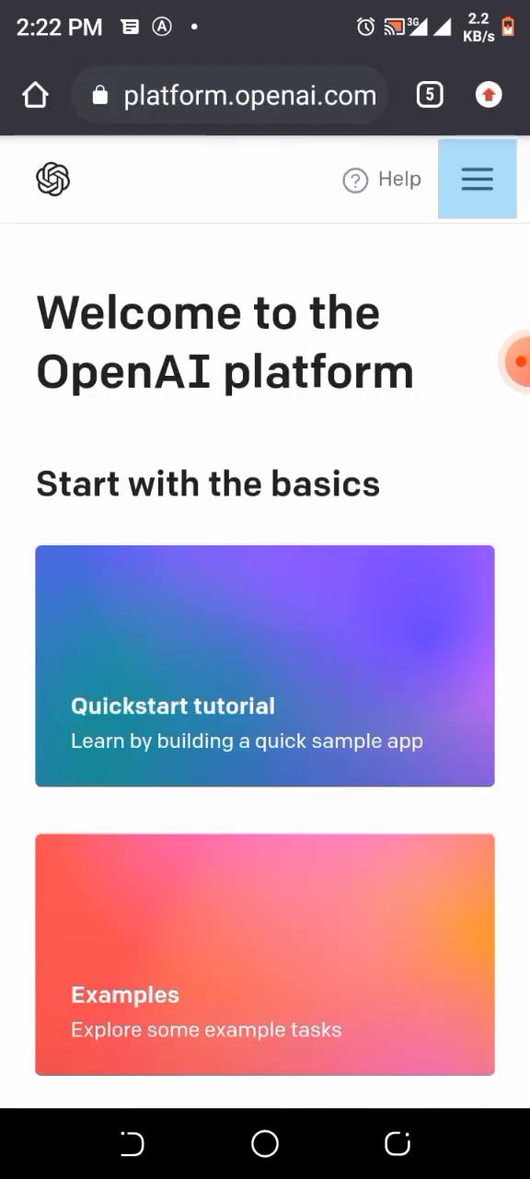
{"action": "left_click", "coordinate": [477, 179]}
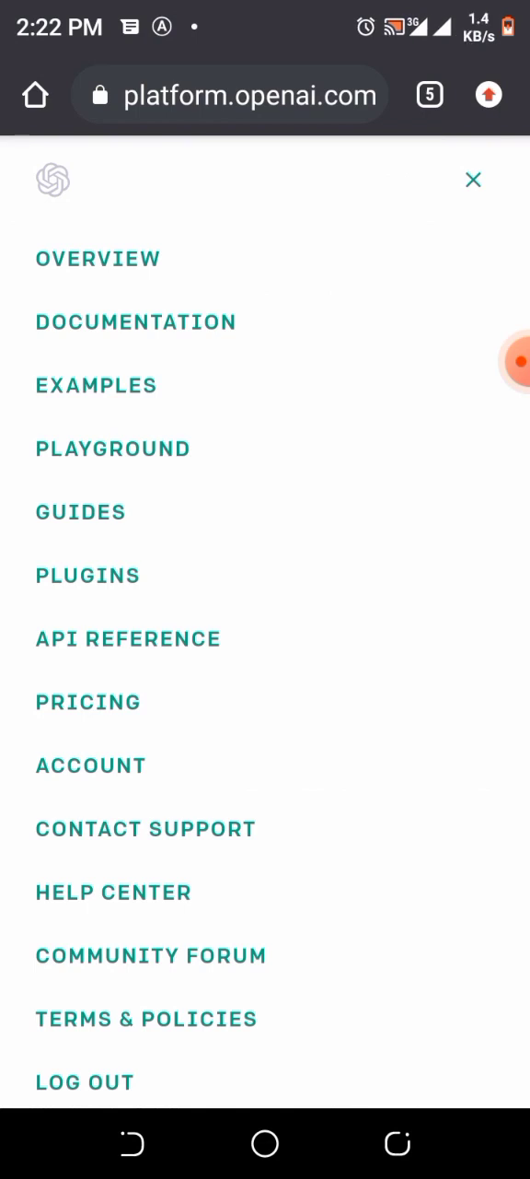
{"action": "left_click", "coordinate": [474, 180]}
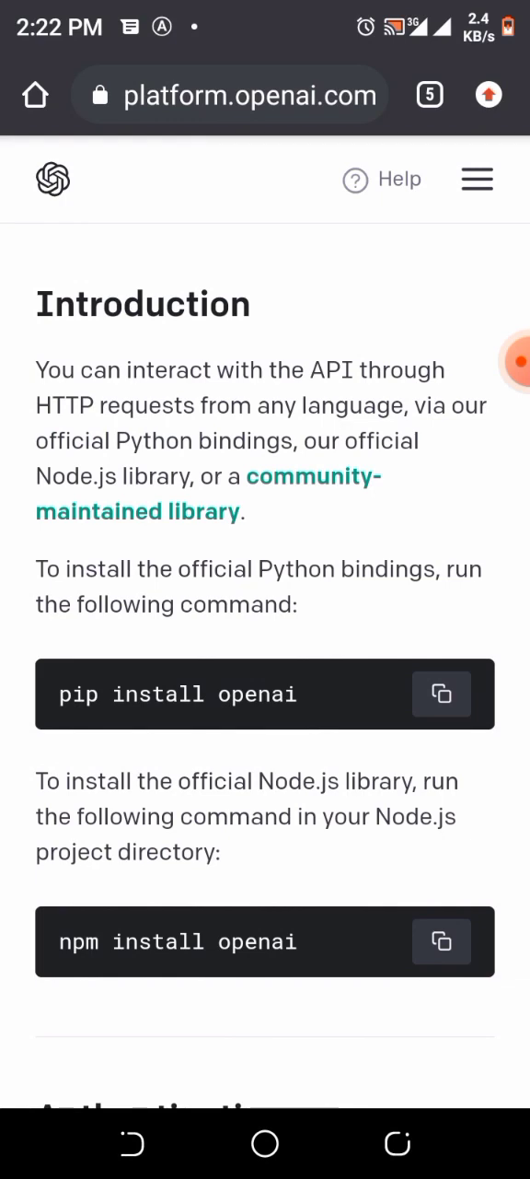
Step: Follow the Authentication section's API Keys link to the page listing the existing key
{"action": "scroll", "scroll_direction": "down", "scroll_amount": 3}
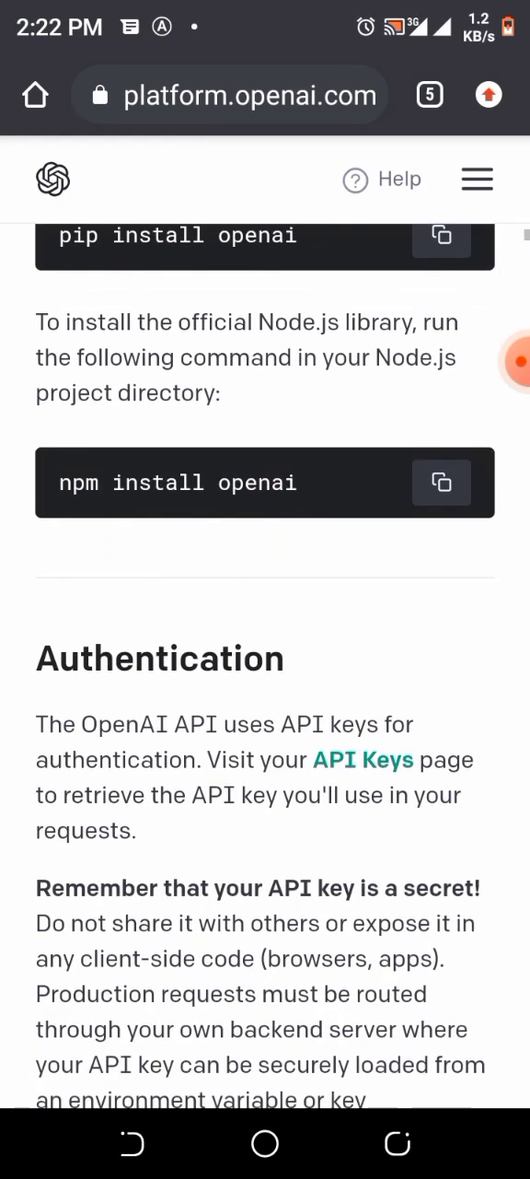
{"action": "scroll", "scroll_direction": "down", "scroll_amount": 3}
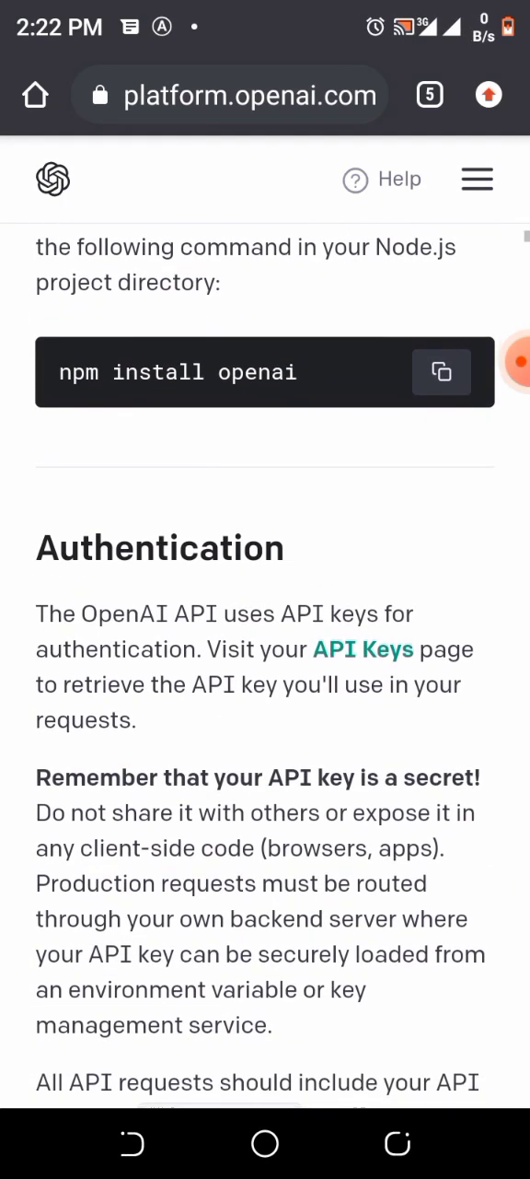
{"action": "scroll", "scroll_direction": "down", "scroll_amount": 3}
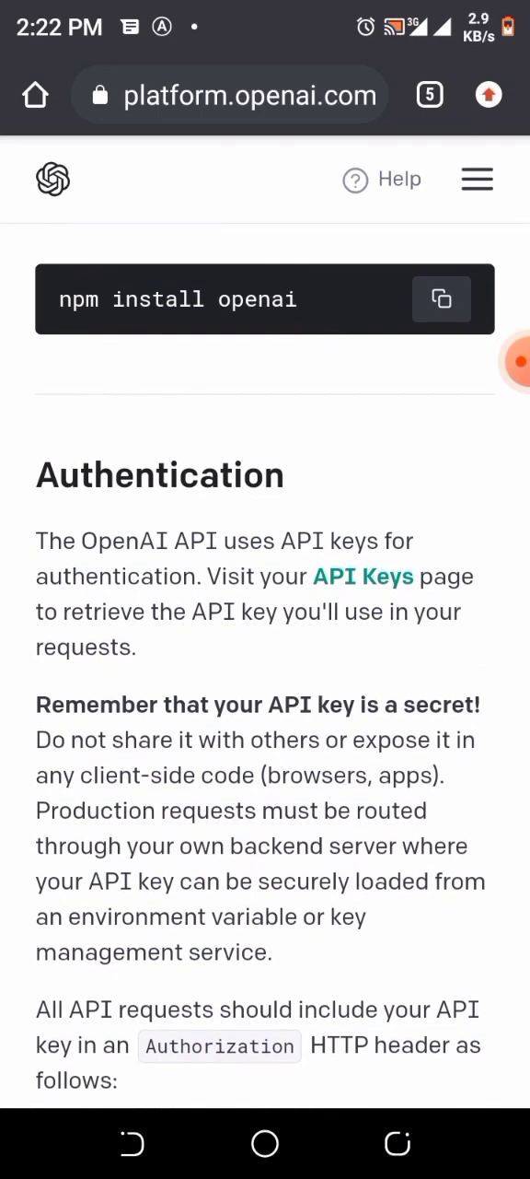
{"action": "left_click", "coordinate": [363, 576]}
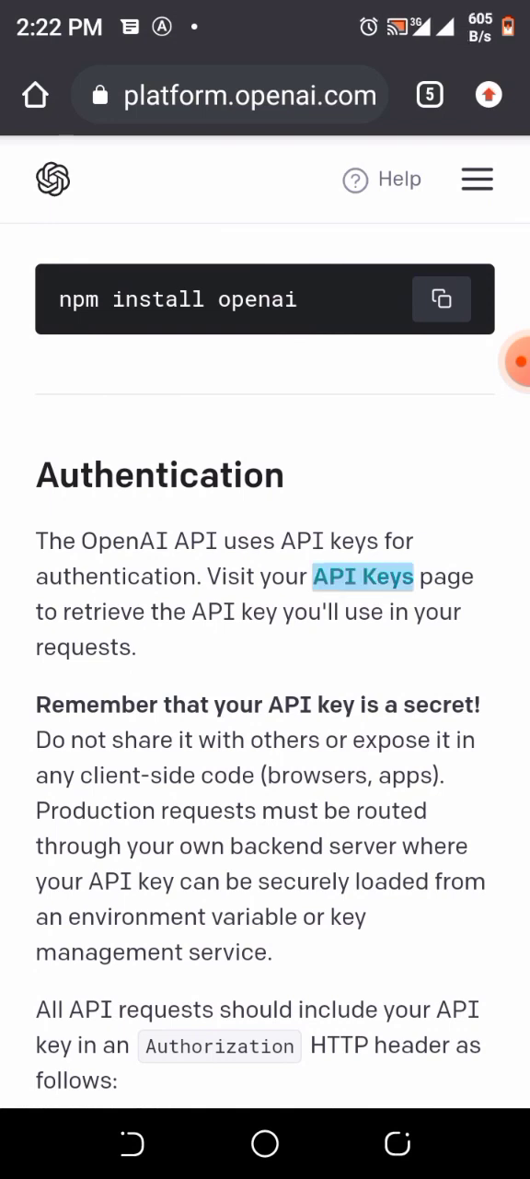
{"action": "left_click", "coordinate": [363, 577]}
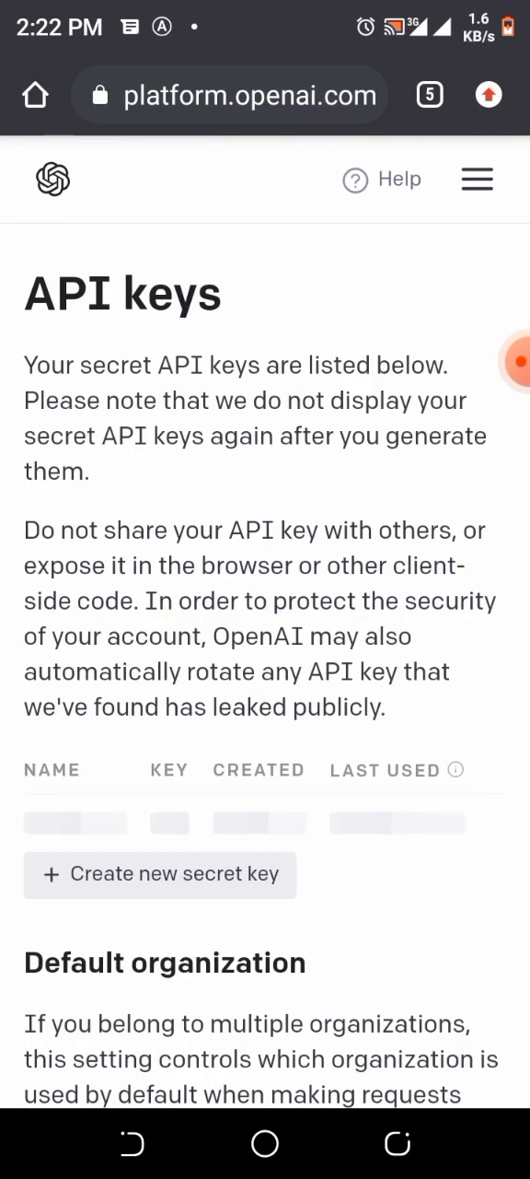
{"action": "scroll", "scroll_direction": "down", "scroll_amount": 3}
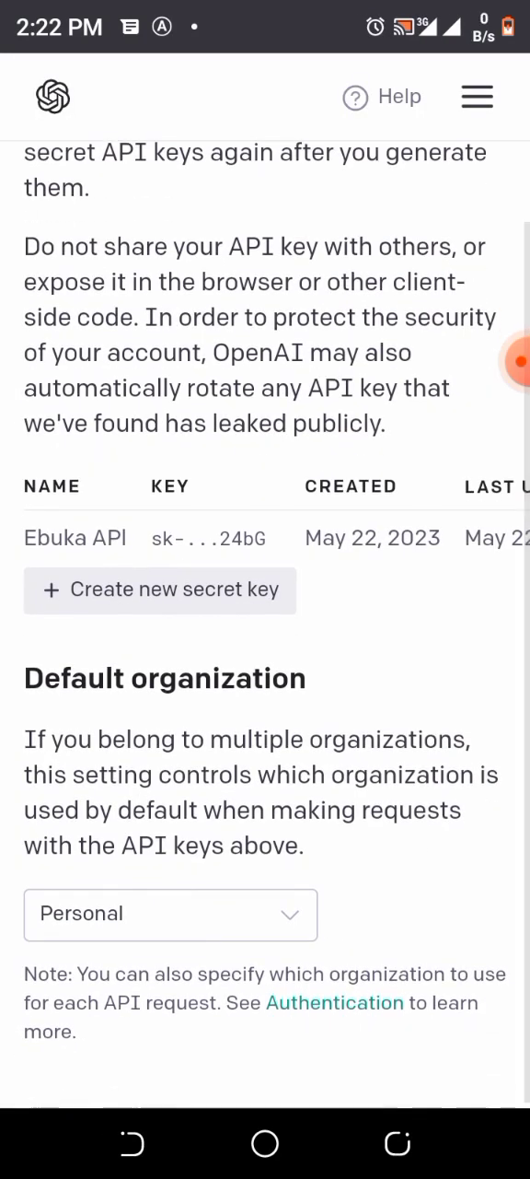
{"action": "scroll", "scroll_direction": "right", "scroll_amount": 3}
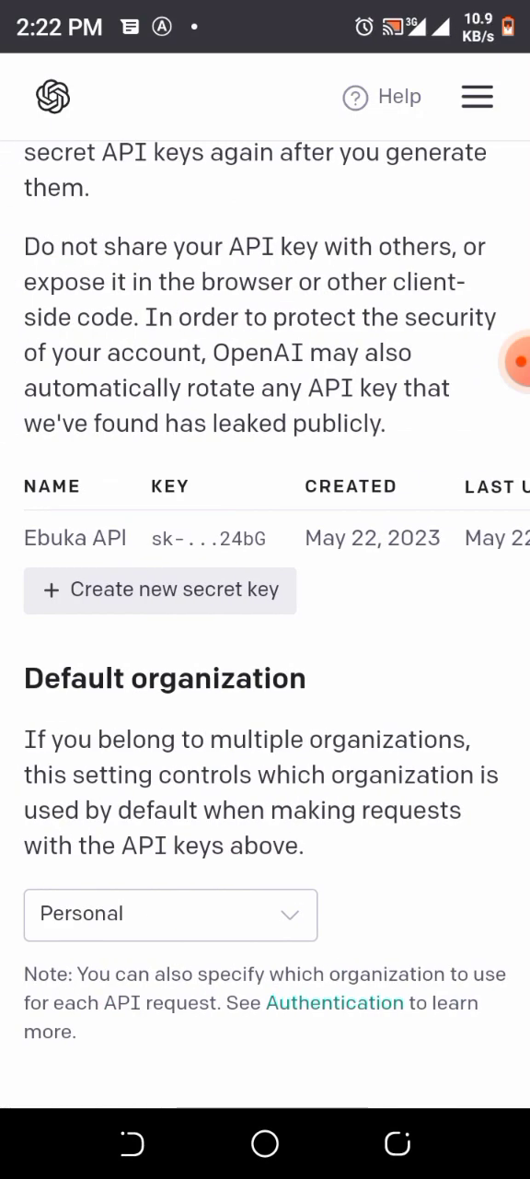
Step: Create a secret key named 'Ebuka API', copy it, and close the dialog
{"action": "left_click", "coordinate": [160, 590]}
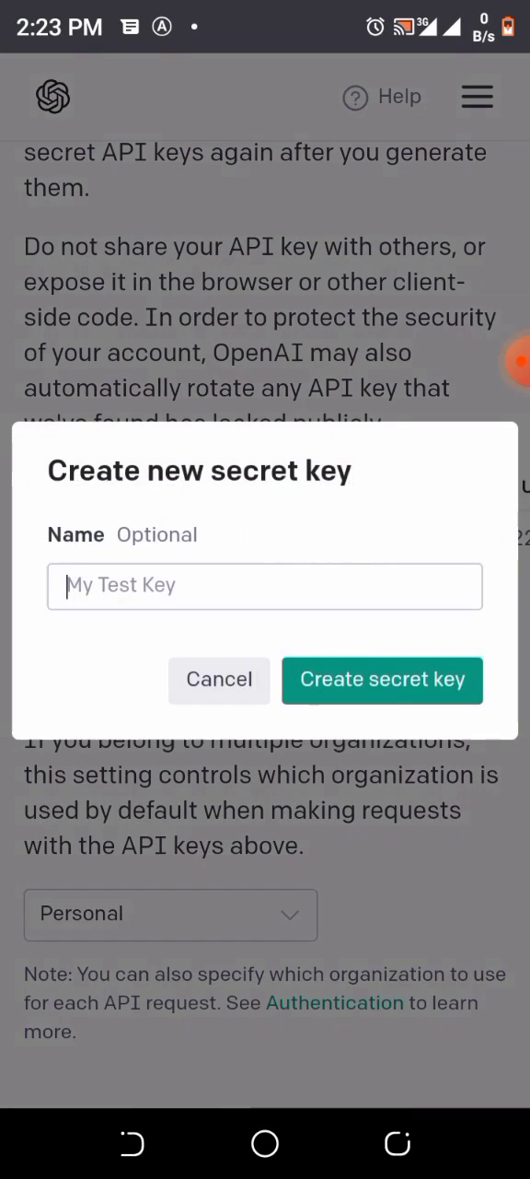
{"action": "left_click", "coordinate": [265, 586]}
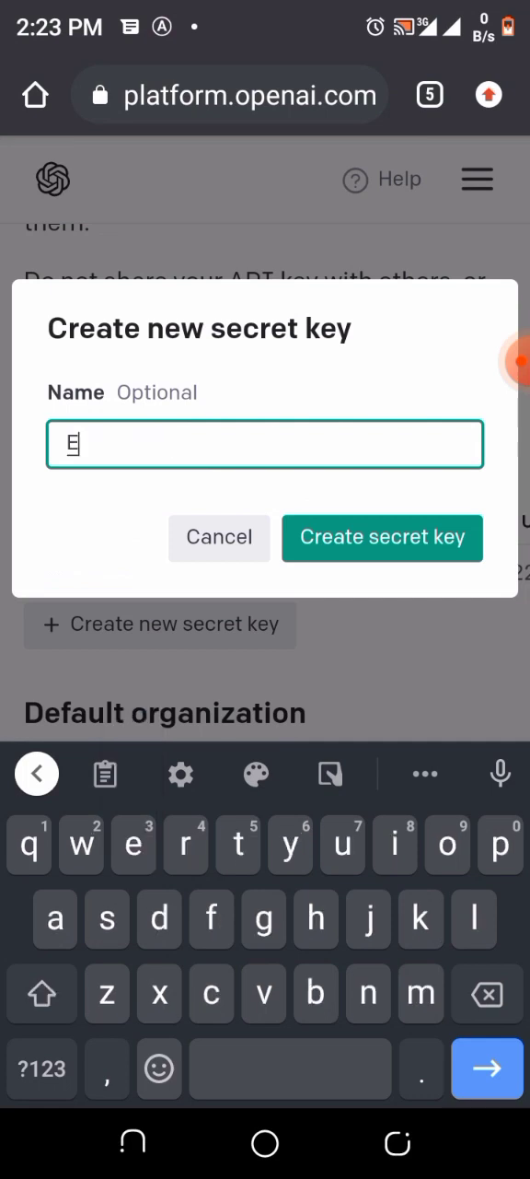
{"action": "type", "text": "buka"}
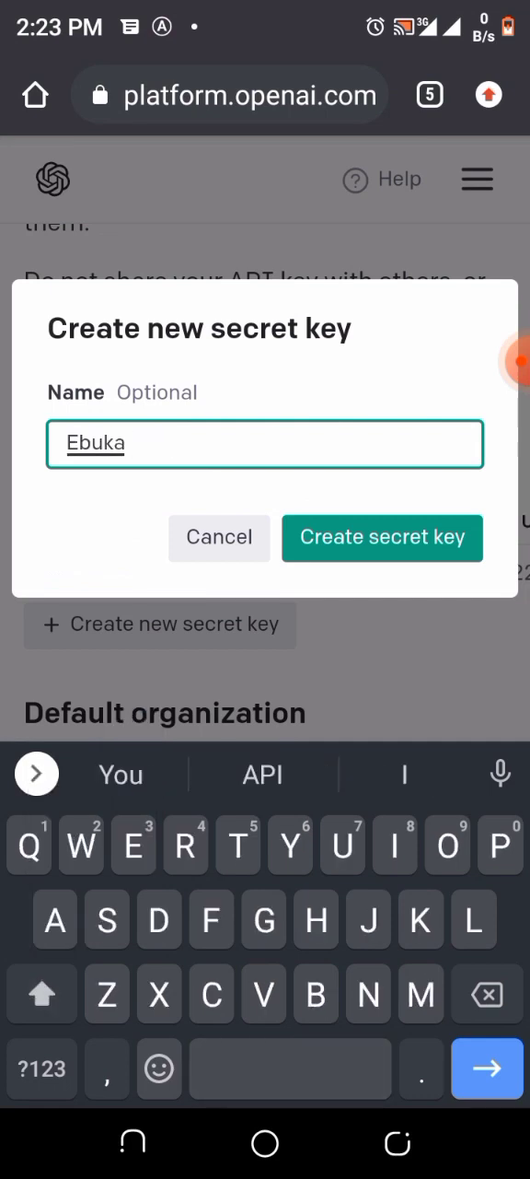
{"action": "type", "text": "API"}
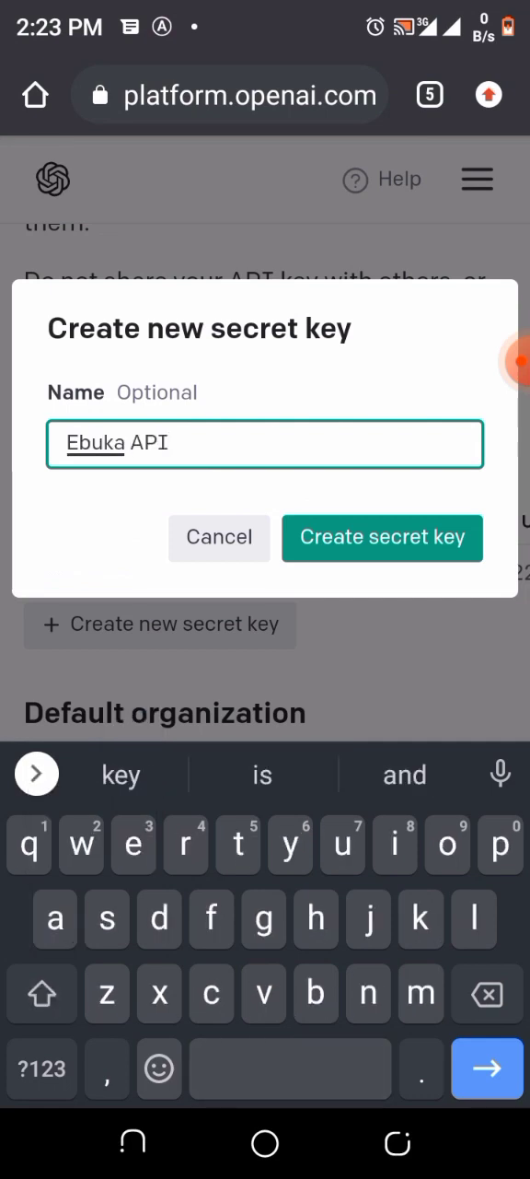
{"action": "left_click", "coordinate": [382, 538]}
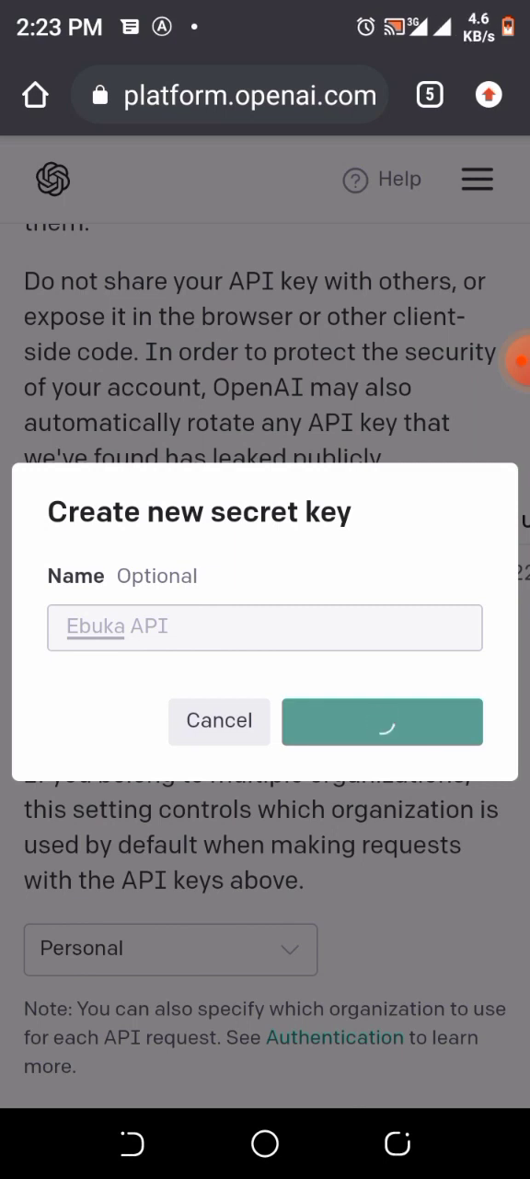
{"action": "left_click", "coordinate": [383, 721]}
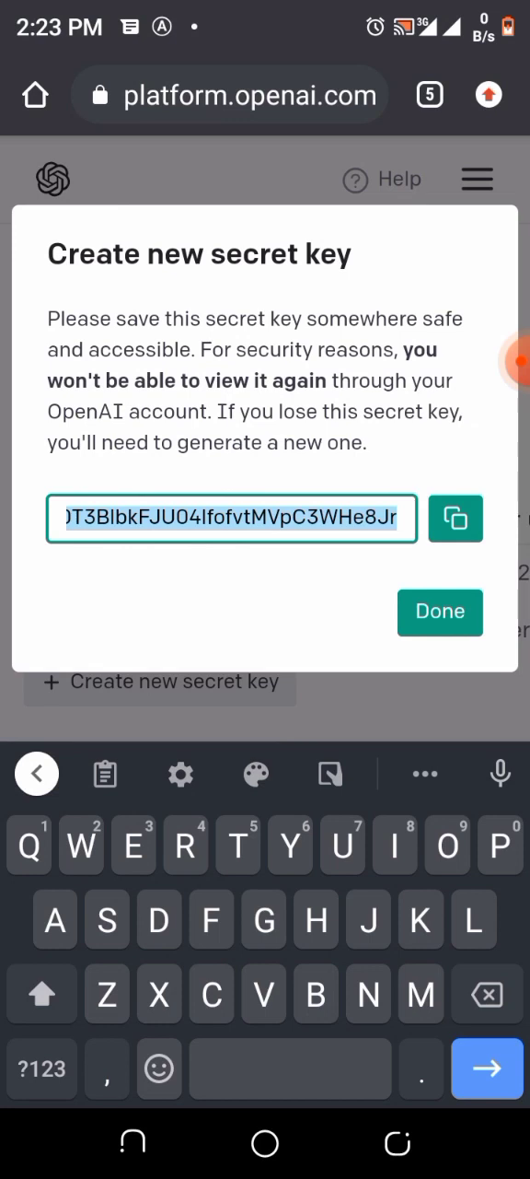
{"action": "left_click", "coordinate": [456, 517]}
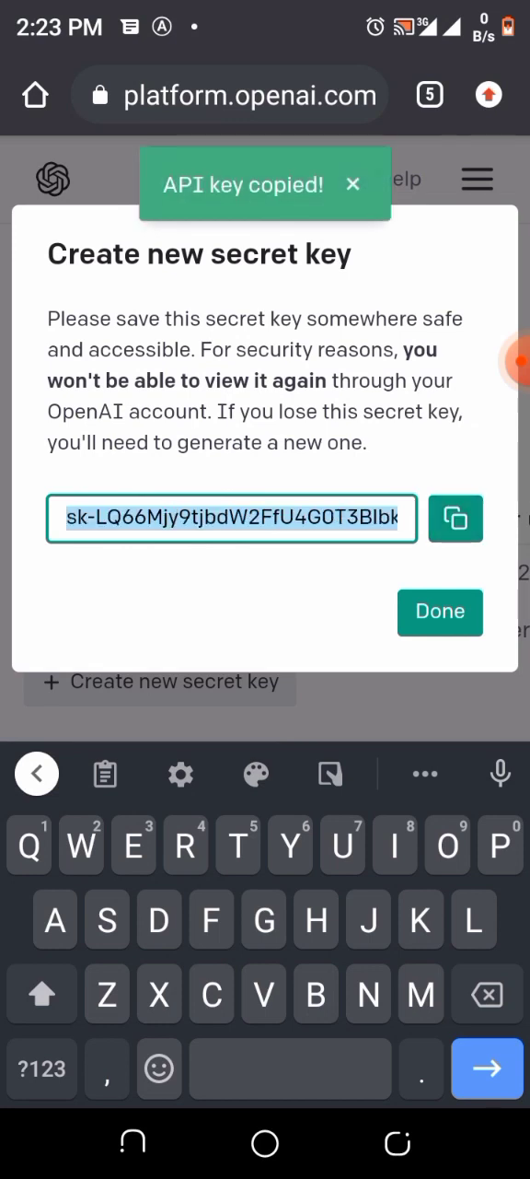
{"action": "left_click", "coordinate": [440, 612]}
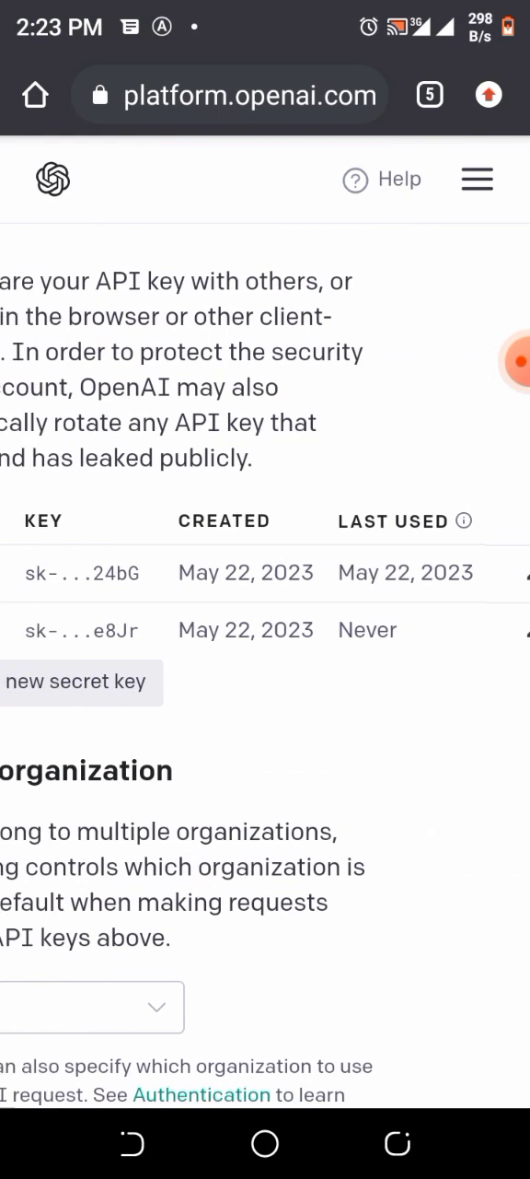
{"action": "scroll", "scroll_direction": "right", "scroll_amount": 3}
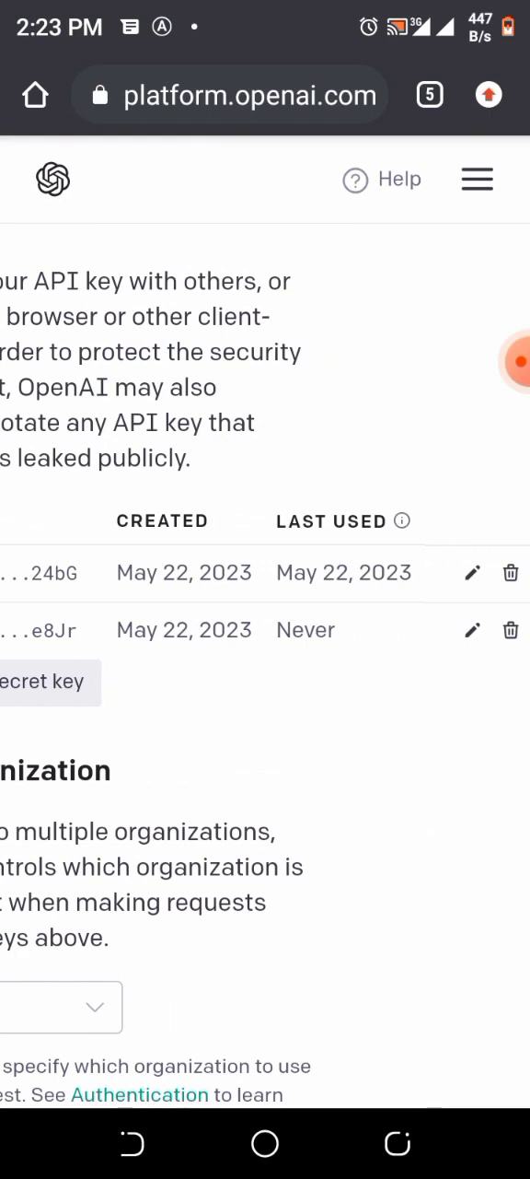
{"action": "left_click", "coordinate": [512, 572]}
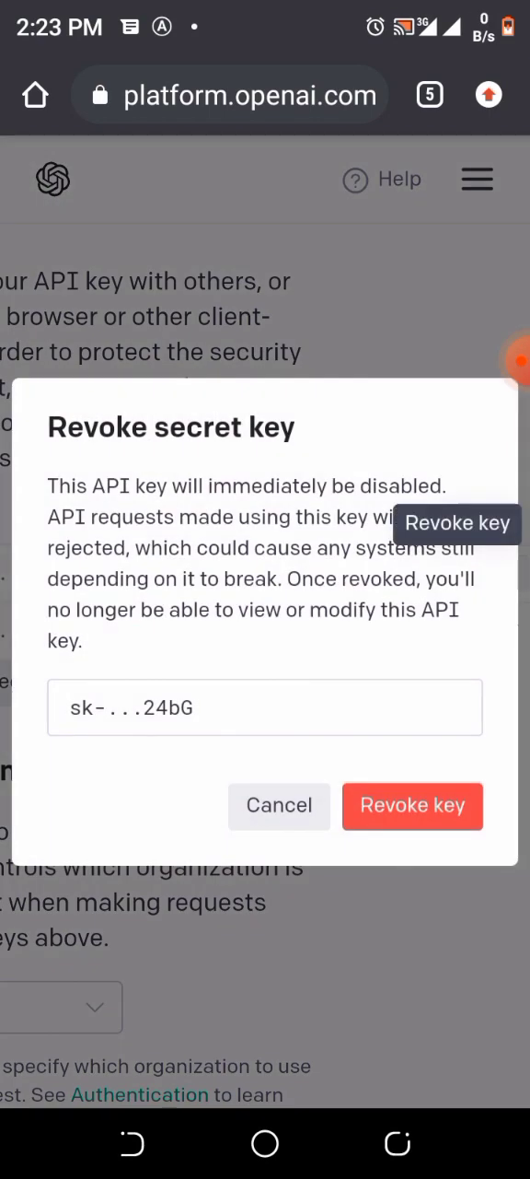
{"action": "left_click", "coordinate": [413, 806]}
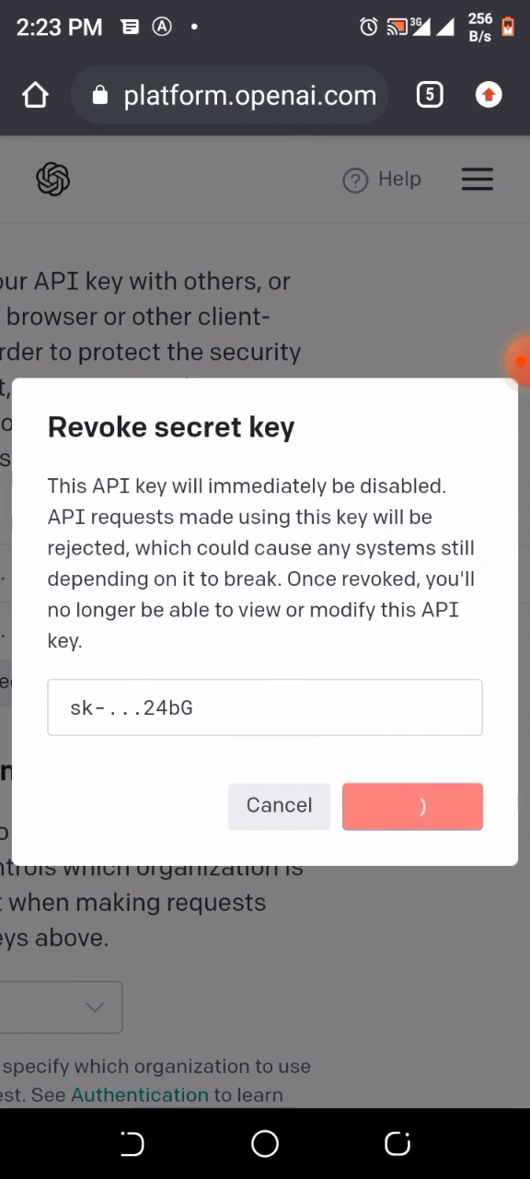
{"action": "left_click", "coordinate": [413, 806]}
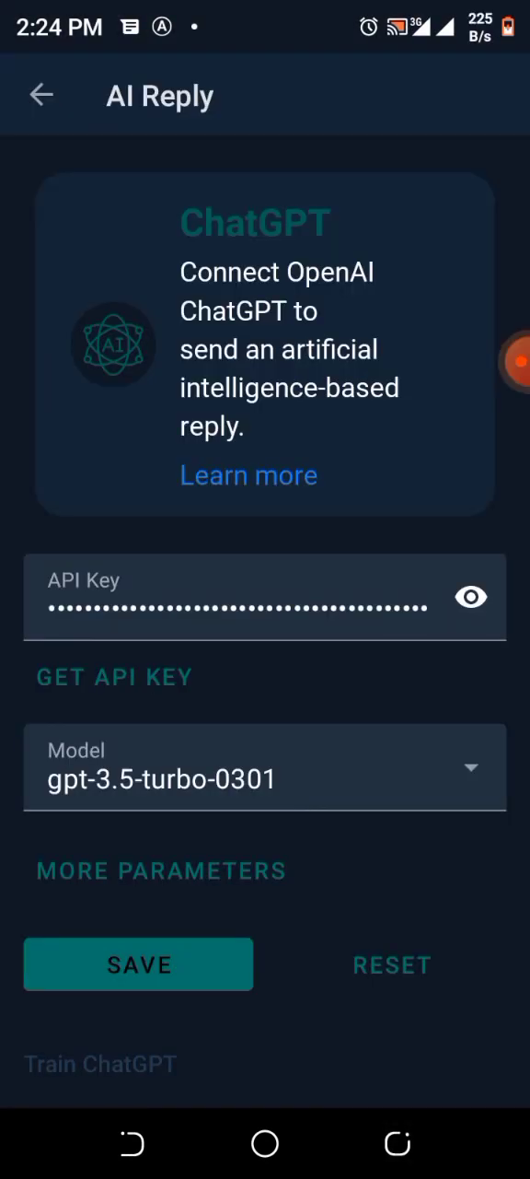
Step: Replace the saved AI Reply API key with the newly copied secret key
{"action": "left_click", "coordinate": [471, 597]}
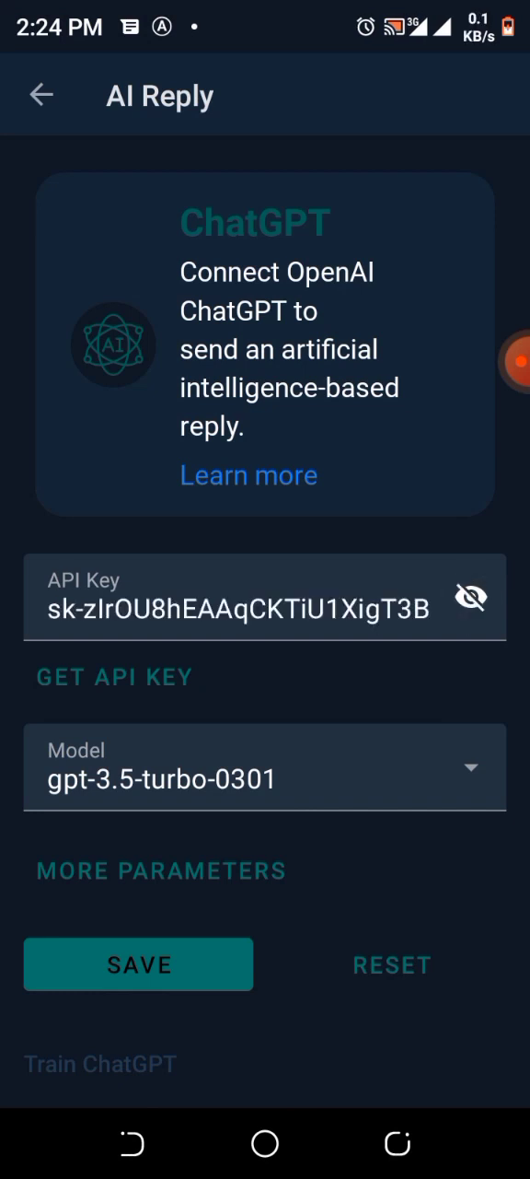
{"action": "left_click", "coordinate": [264, 608]}
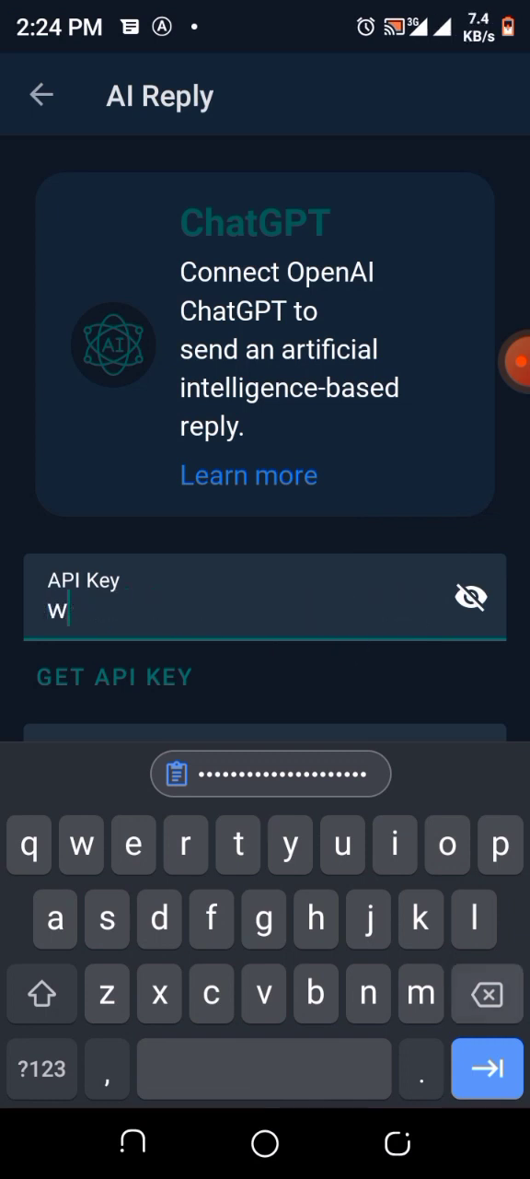
{"action": "left_click", "coordinate": [270, 773]}
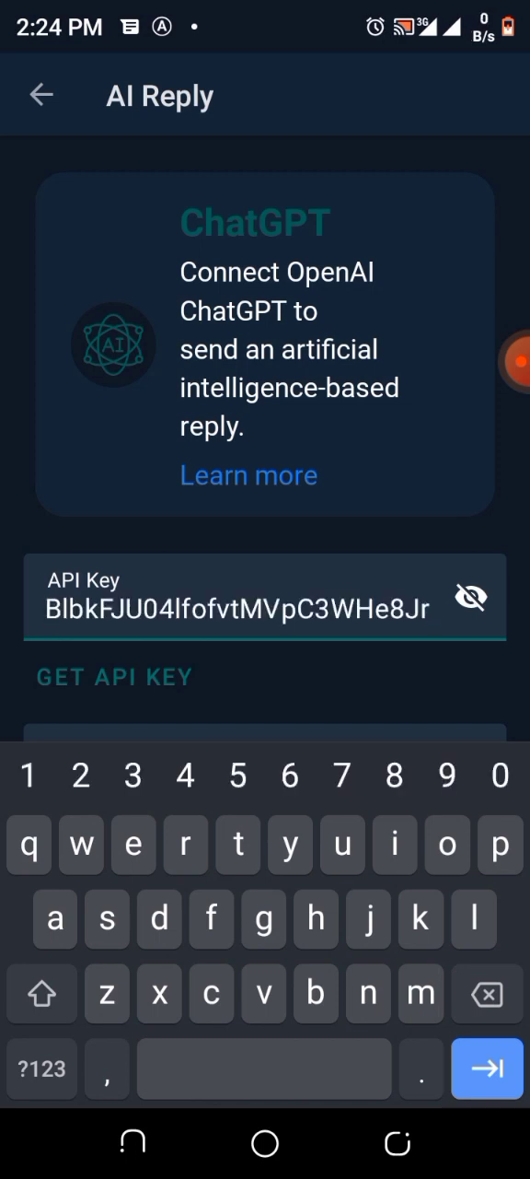
Step: Reselect gpt-3.5-turbo-0301 as the model, save, and return to the main menu
{"action": "scroll", "scroll_direction": "down", "scroll_amount": 3}
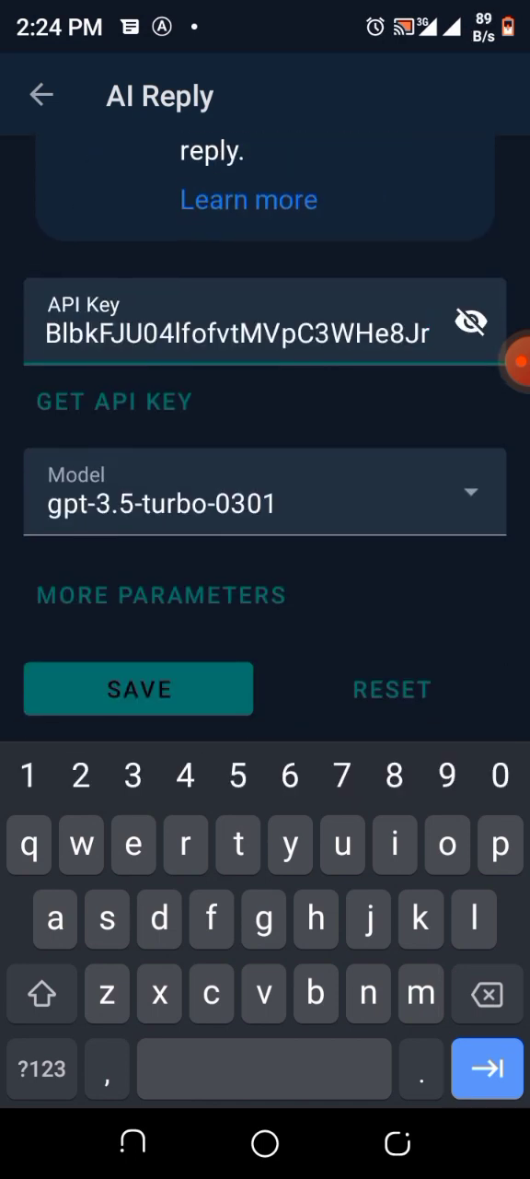
{"action": "left_click", "coordinate": [265, 503]}
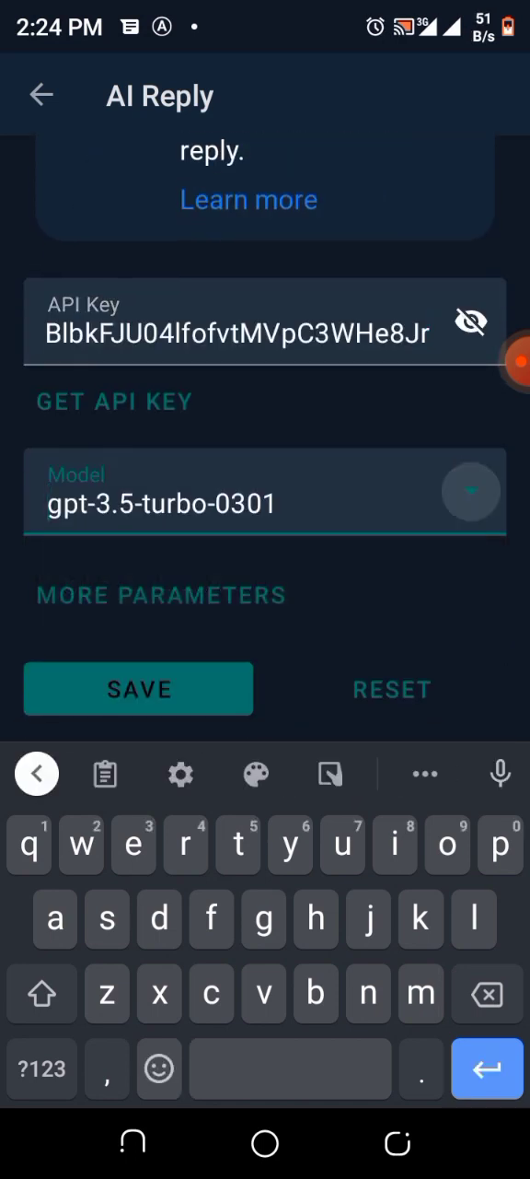
{"action": "left_click", "coordinate": [470, 491]}
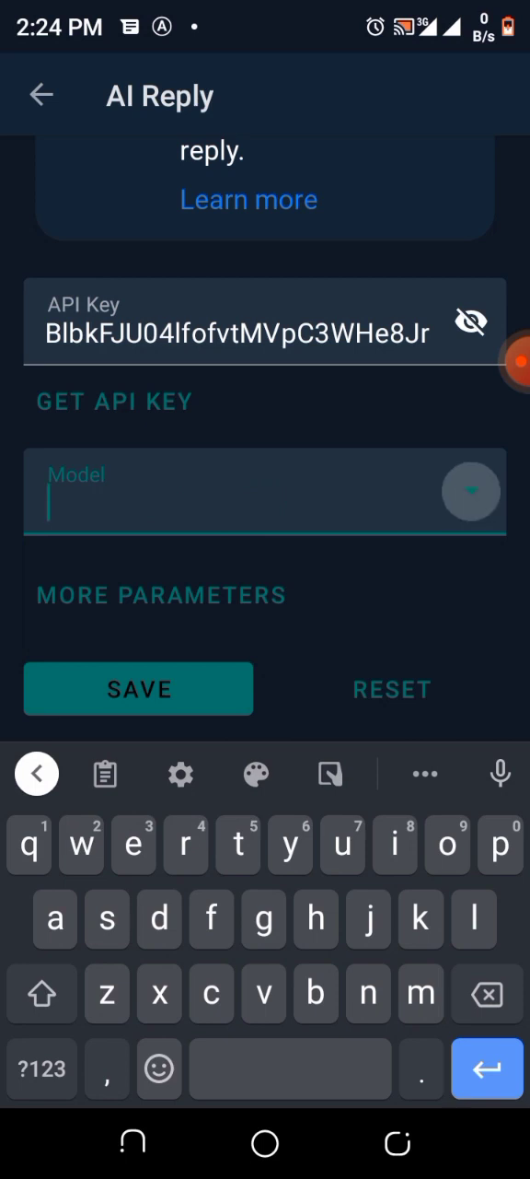
{"action": "left_click", "coordinate": [470, 491]}
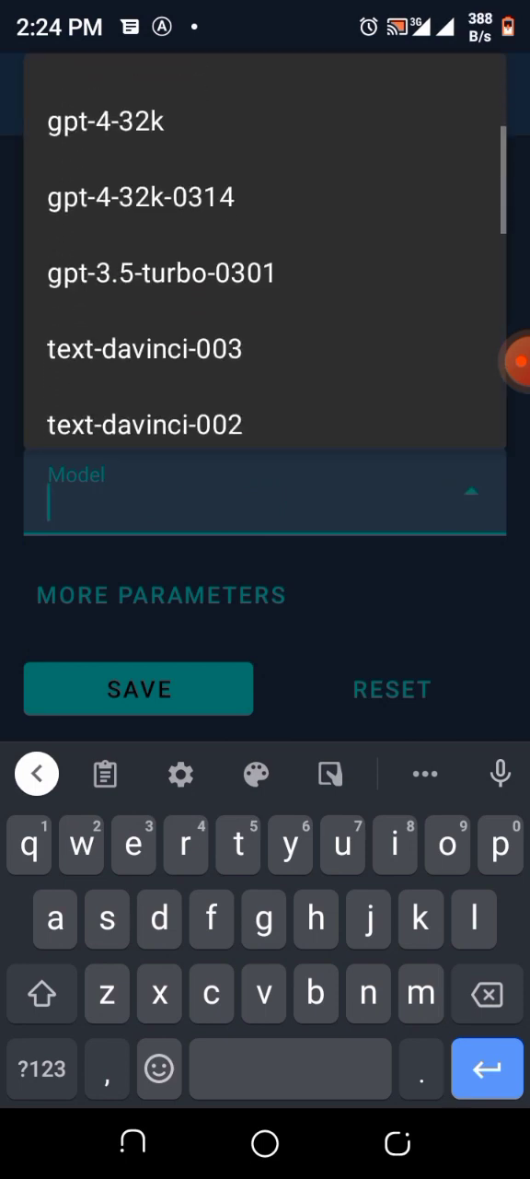
{"action": "left_click", "coordinate": [162, 273]}
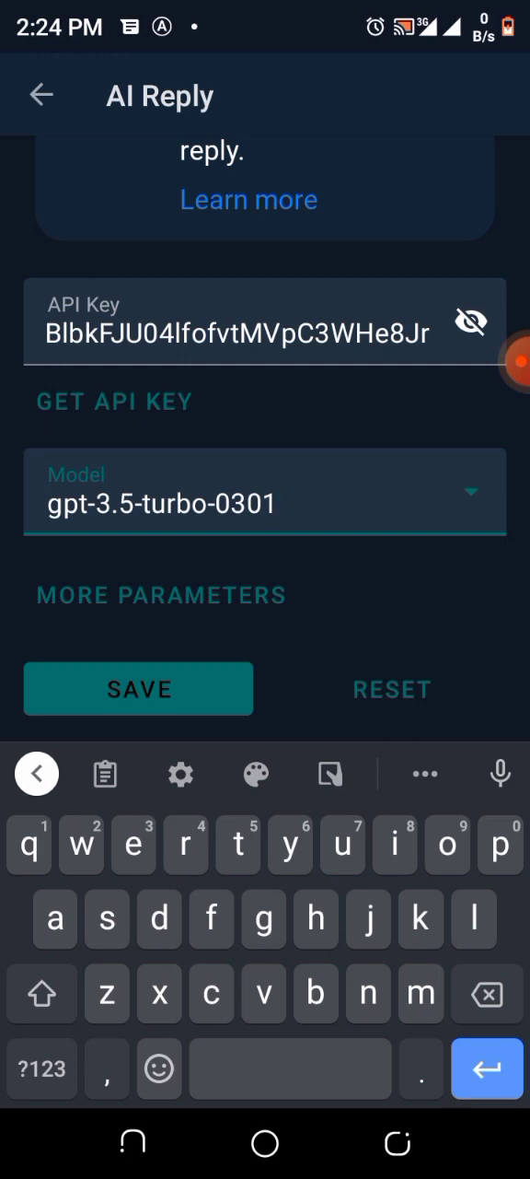
{"action": "left_click", "coordinate": [138, 689]}
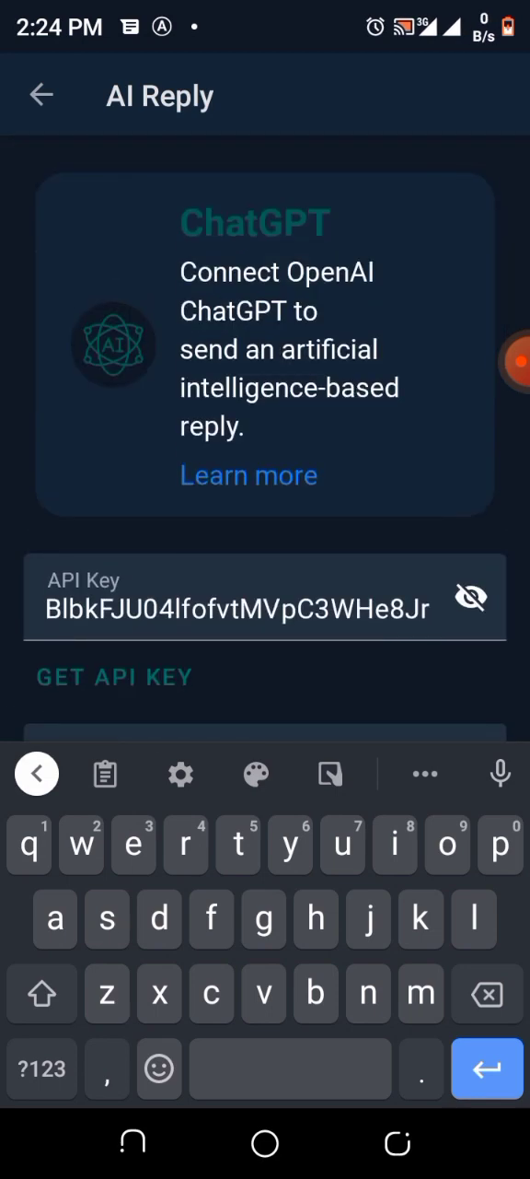
{"action": "left_click", "coordinate": [41, 95]}
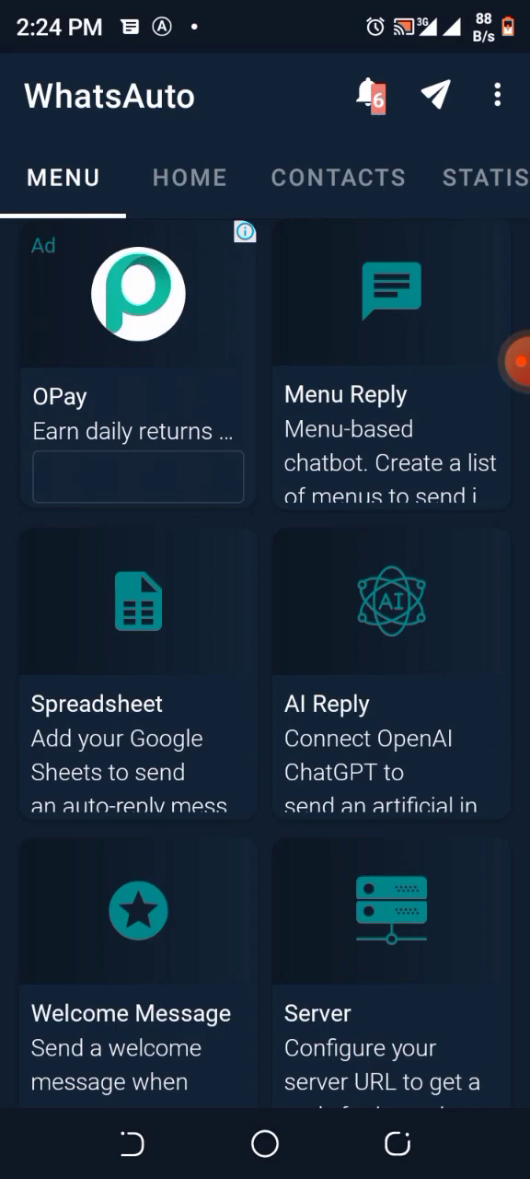
{"action": "scroll", "scroll_direction": "down", "scroll_amount": 3}
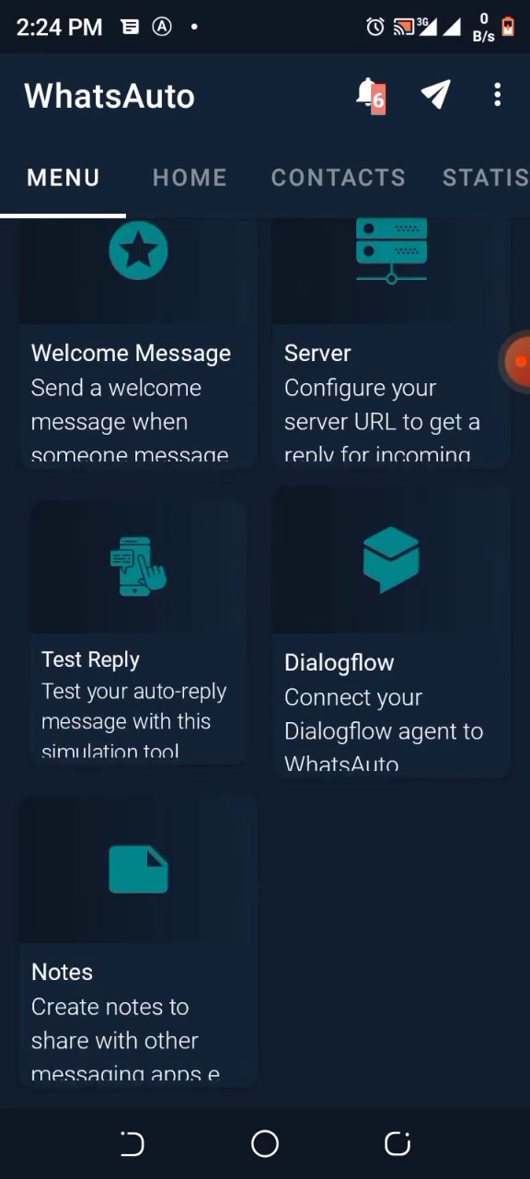
Step: In Test Reply, send 'hi' and then 'what's size of Nigeria?' to get AI replies
{"action": "left_click", "coordinate": [139, 659]}
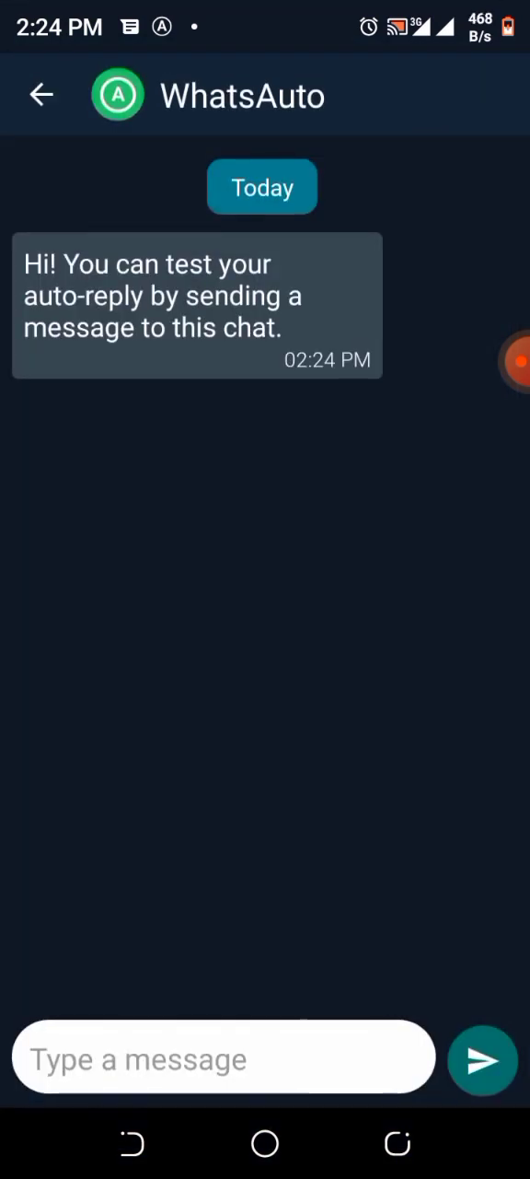
{"action": "left_click", "coordinate": [221, 1058]}
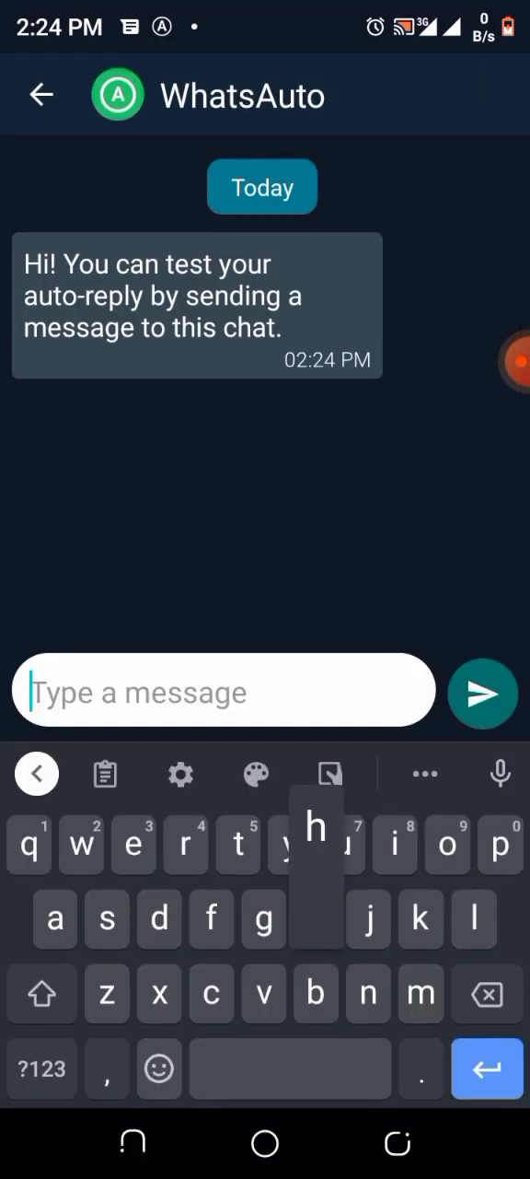
{"action": "left_click", "coordinate": [482, 693]}
{"action": "type", "text": "what's "}
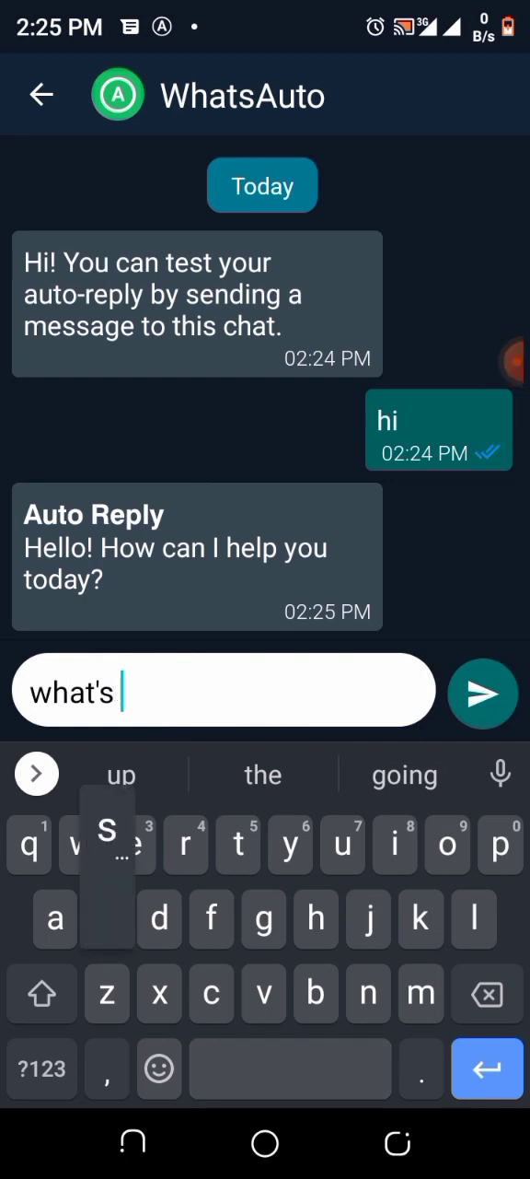
{"action": "type", "text": "size of"}
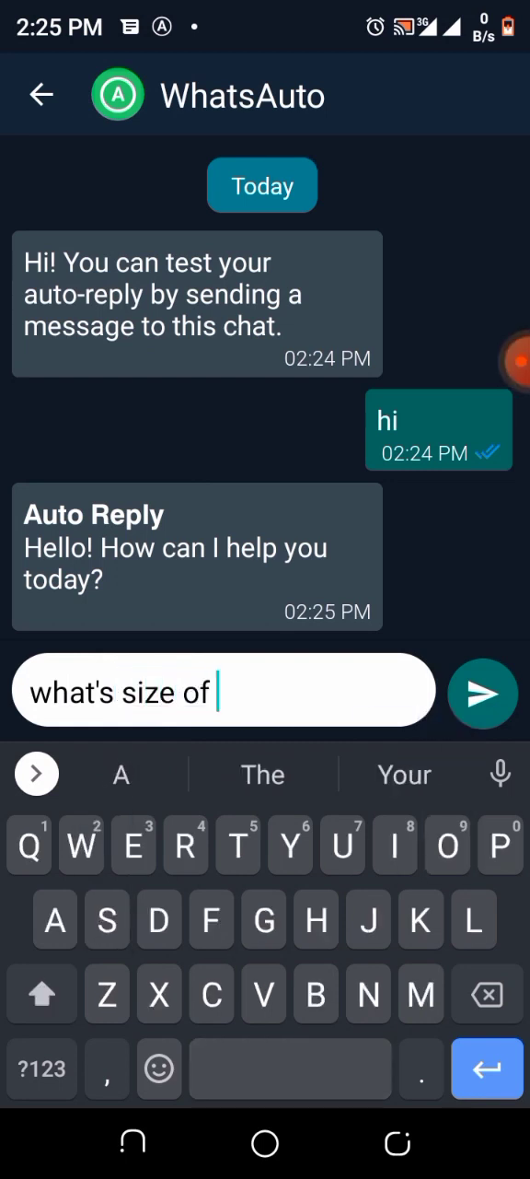
{"action": "type", "text": "Nigeria"}
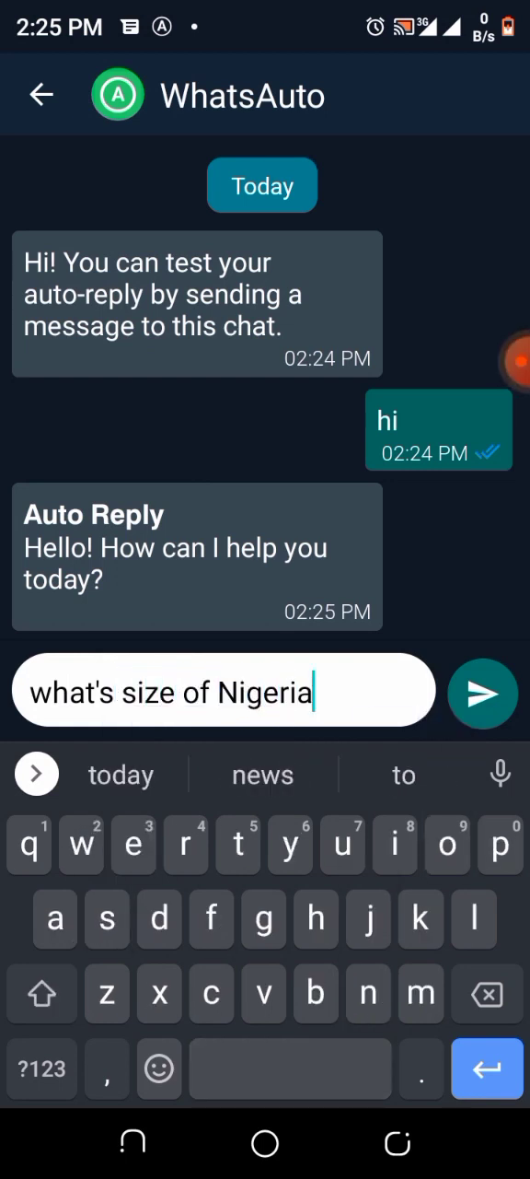
{"action": "left_click", "coordinate": [483, 694]}
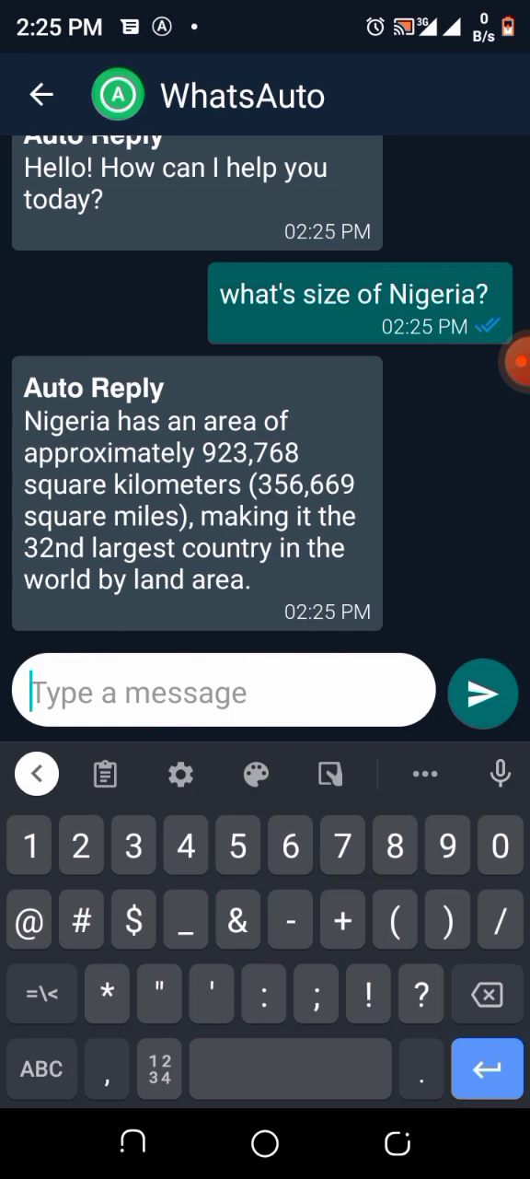
Step: Send 'who is a man?' in the test chat and get a definition reply
{"action": "left_click", "coordinate": [40, 1069]}
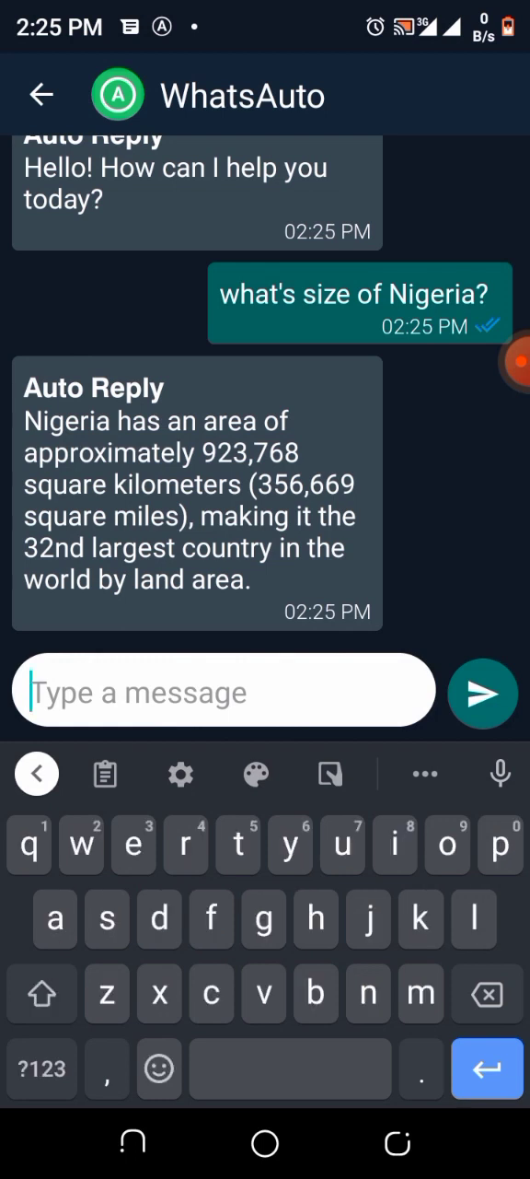
{"action": "type", "text": "who is a"}
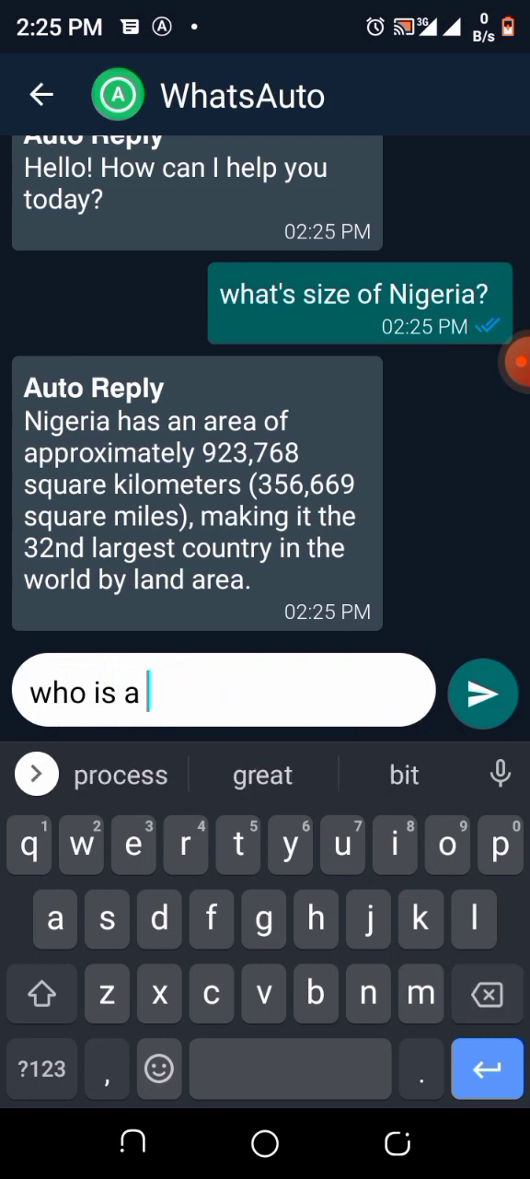
{"action": "type", "text": "man"}
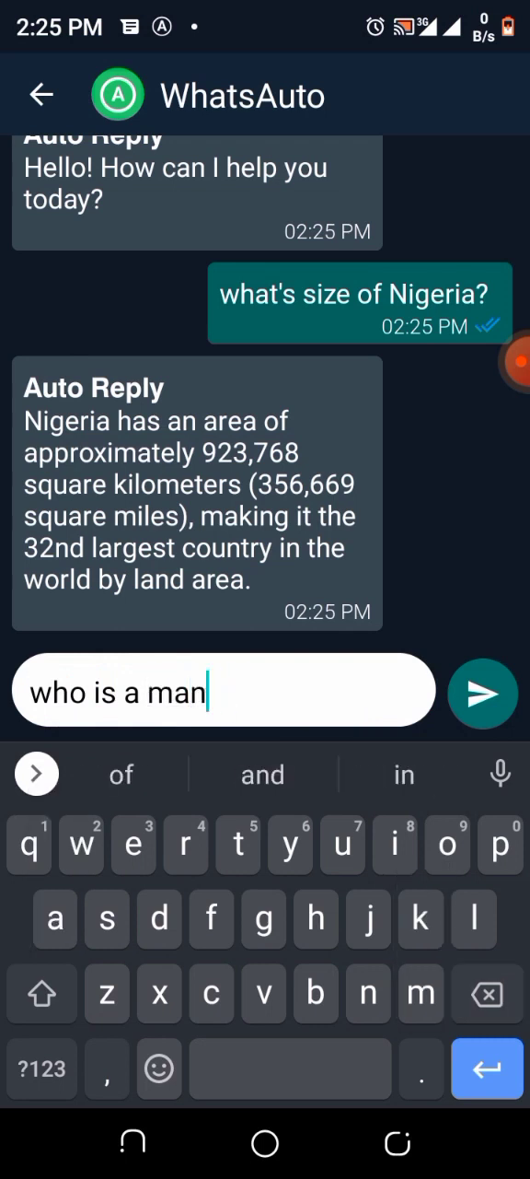
{"action": "type", "text": "?"}
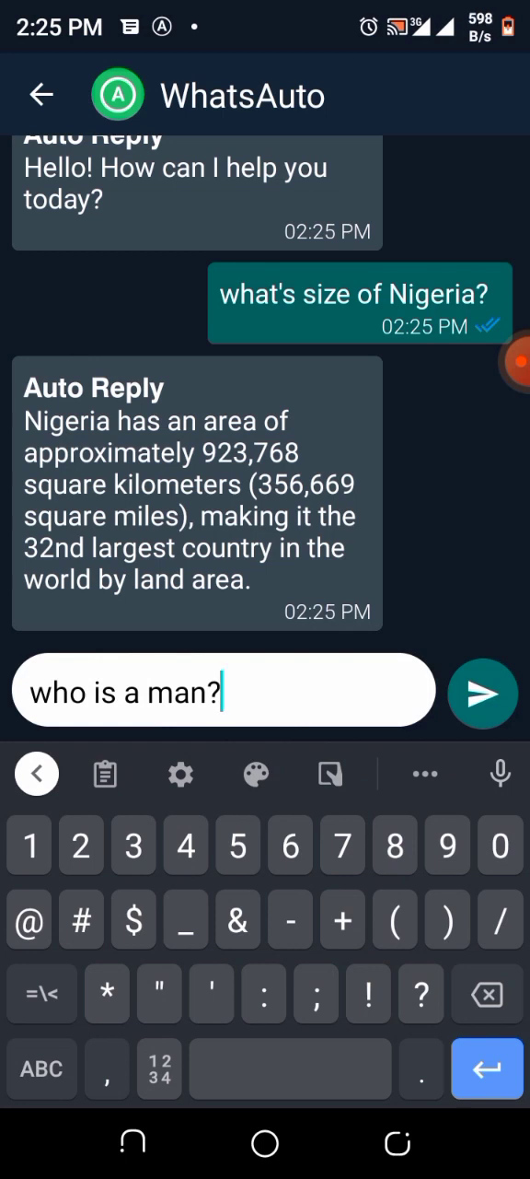
{"action": "left_click", "coordinate": [484, 694]}
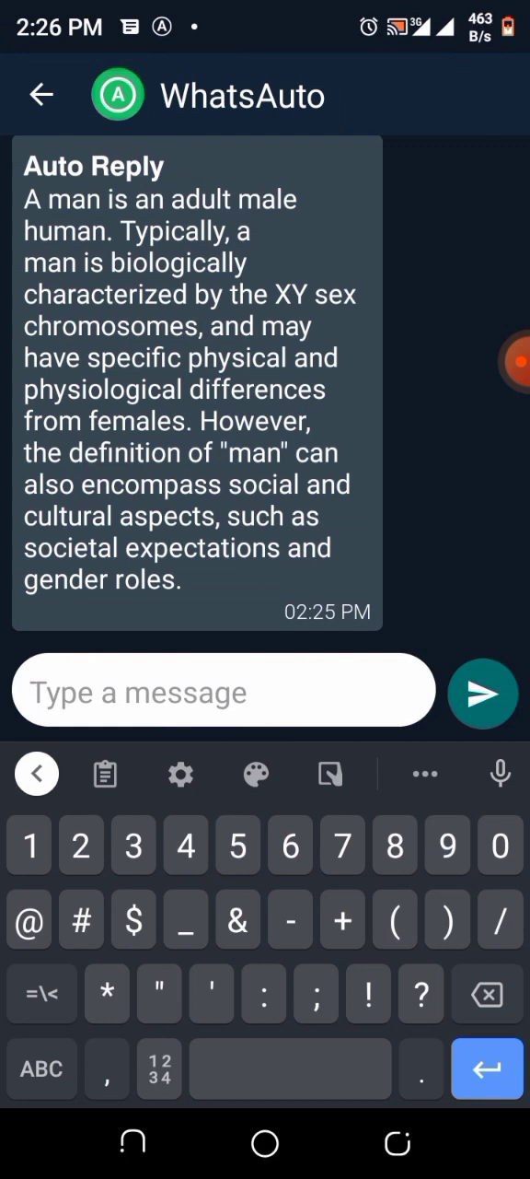
Step: Send 'write me a love song' in the test chat, get lyrics, and go back
{"action": "left_click", "coordinate": [40, 1068]}
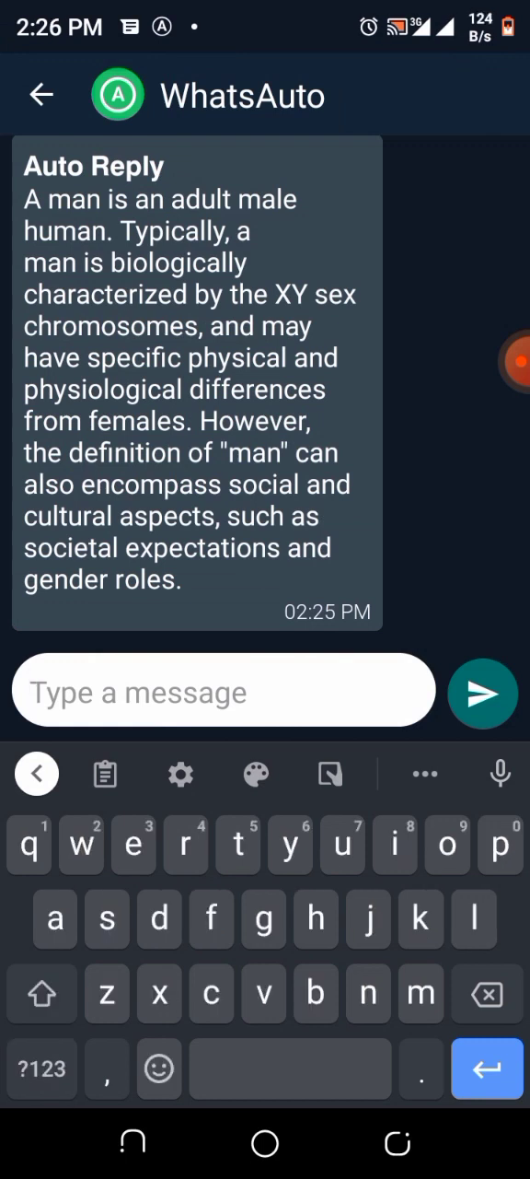
{"action": "type", "text": "write me"}
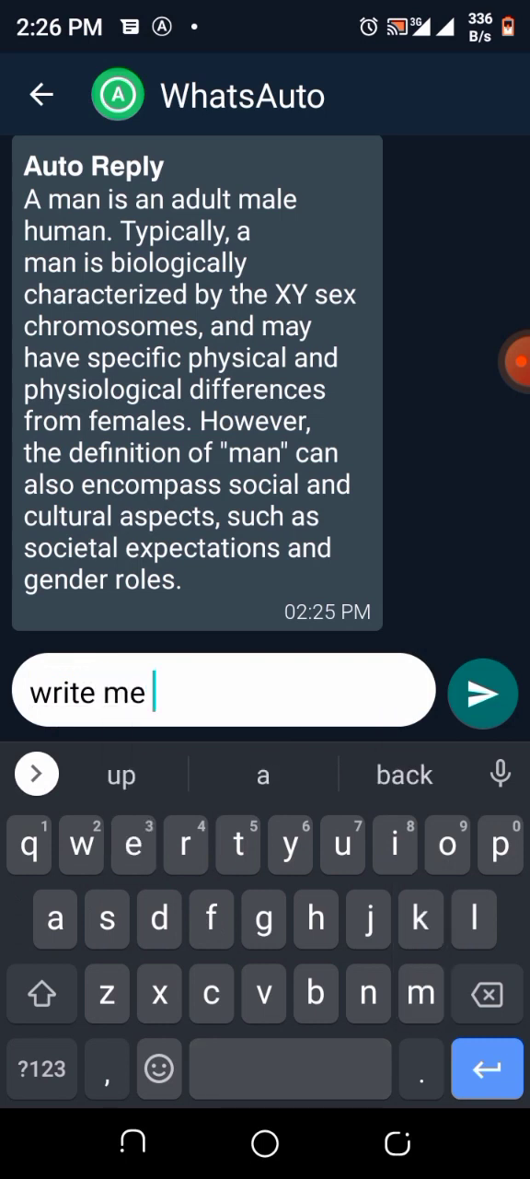
{"action": "type", "text": "a love son"}
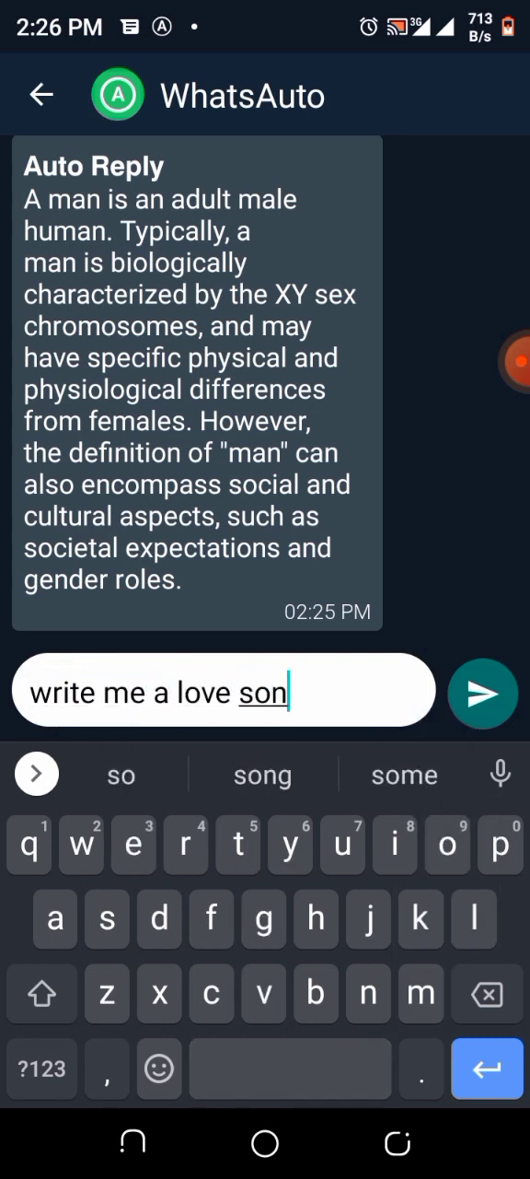
{"action": "left_click", "coordinate": [483, 693]}
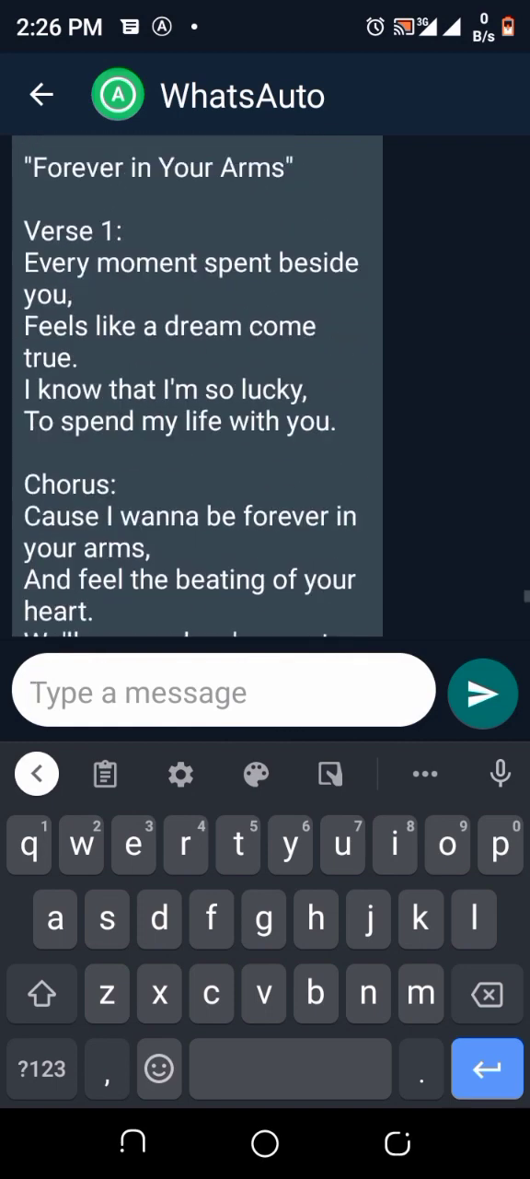
{"action": "left_click", "coordinate": [41, 95]}
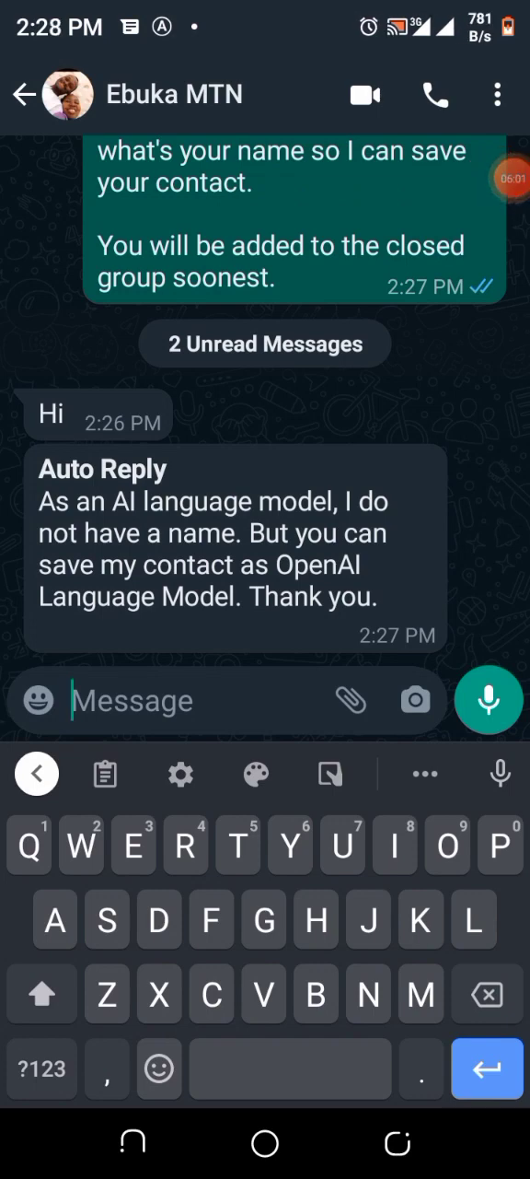
Step: Send 'Write me a hip hop song' to the WhatsApp contact and scroll the lyrics reply
{"action": "type", "text": "Wh"}
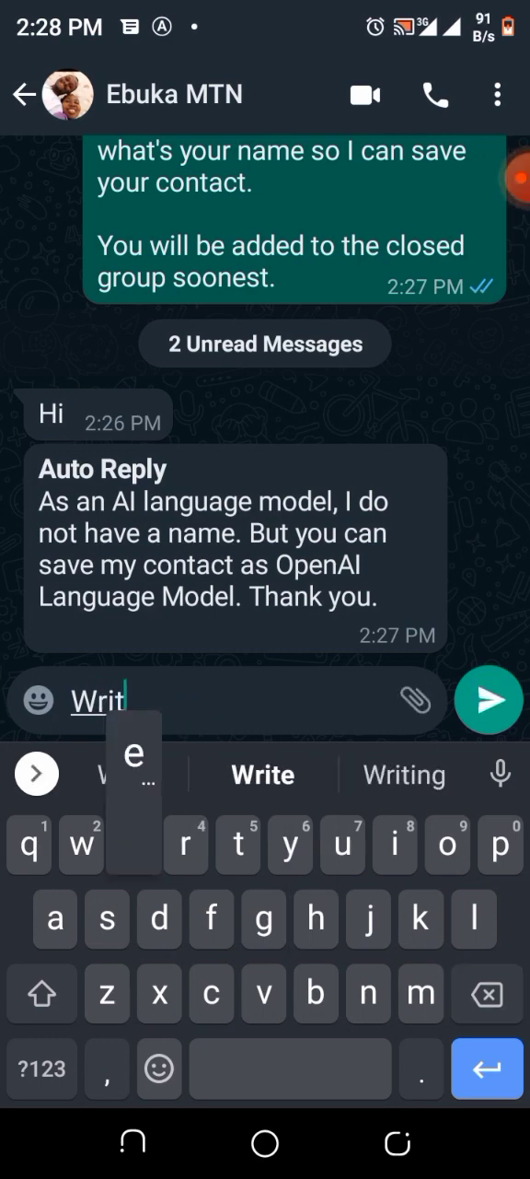
{"action": "type", "text": "e me a"}
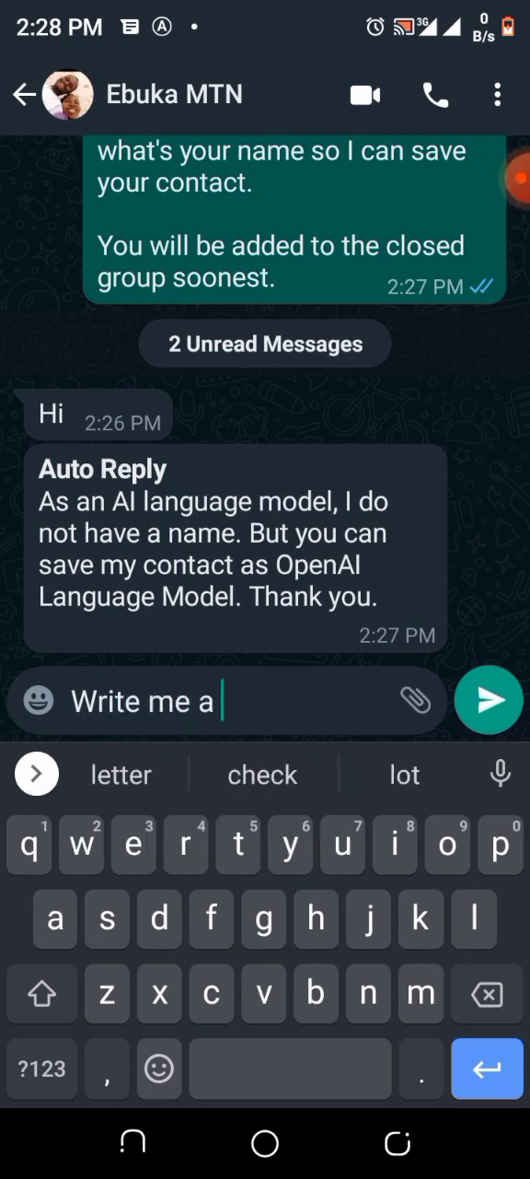
{"action": "type", "text": "hip hop song"}
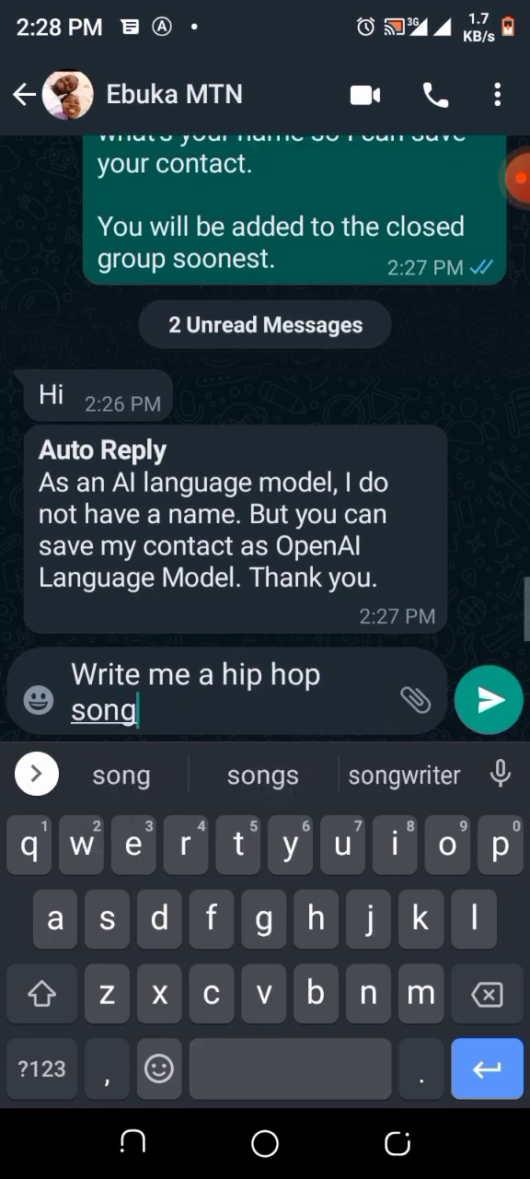
{"action": "left_click", "coordinate": [489, 700]}
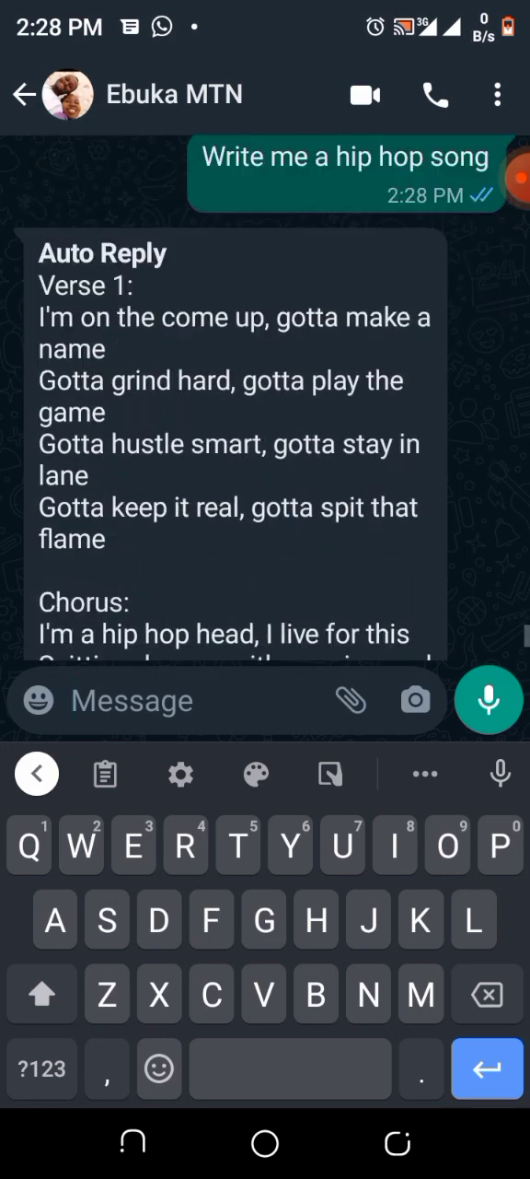
{"action": "scroll", "scroll_direction": "down", "scroll_amount": 3}
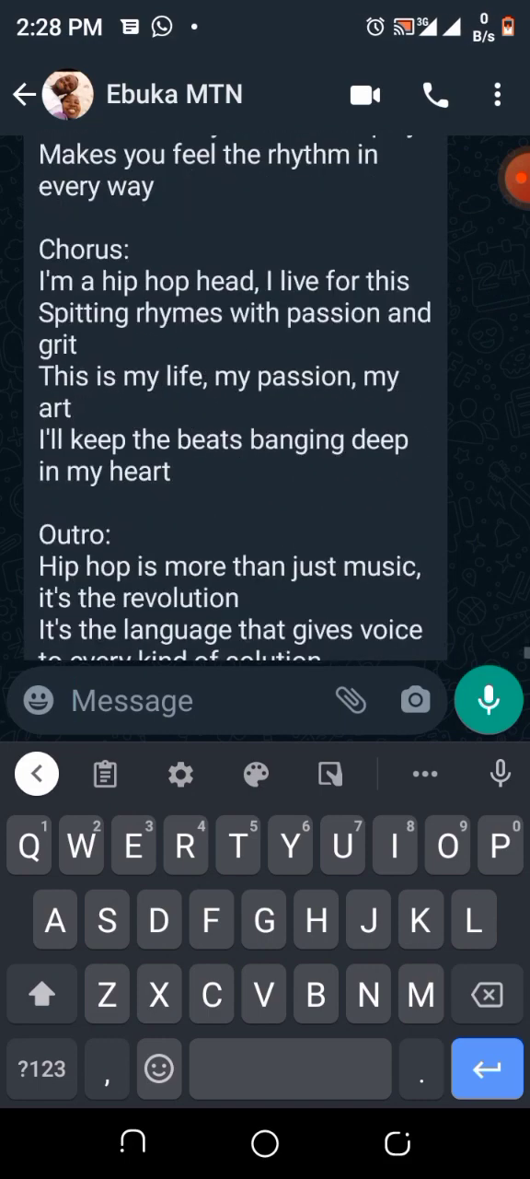
Step: Send "What's the size of Africa" in WhatsApp and receive the AI area-and-population reply
{"action": "scroll", "scroll_direction": "down", "scroll_amount": 3}
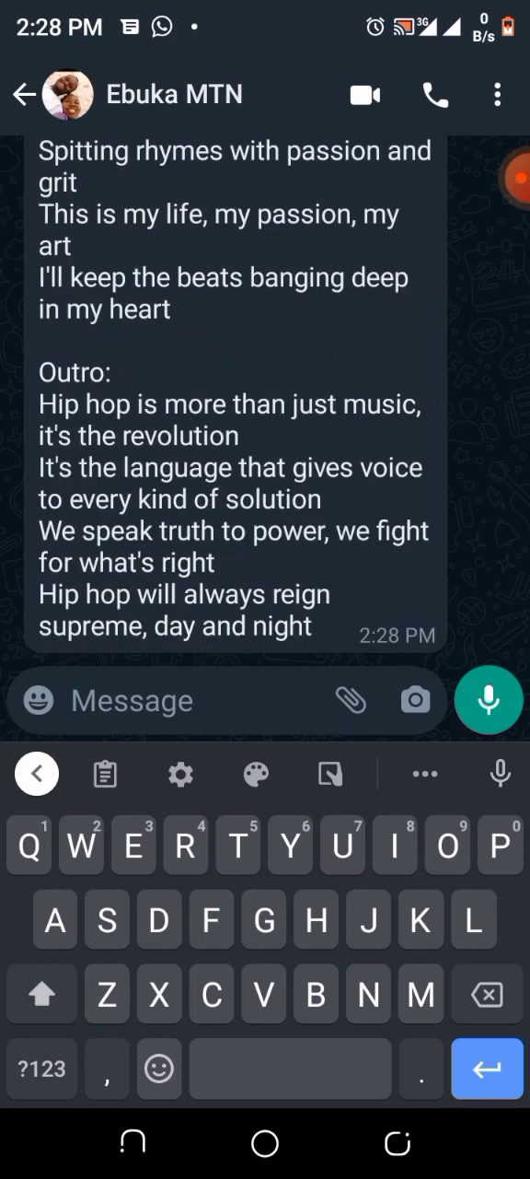
{"action": "type", "text": "W"}
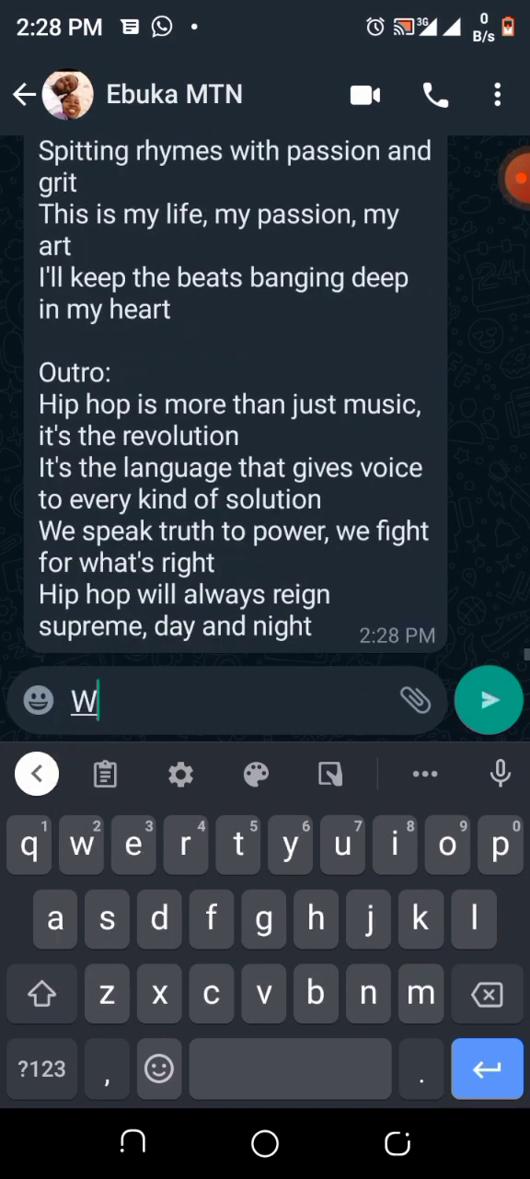
{"action": "type", "text": "hat's the"}
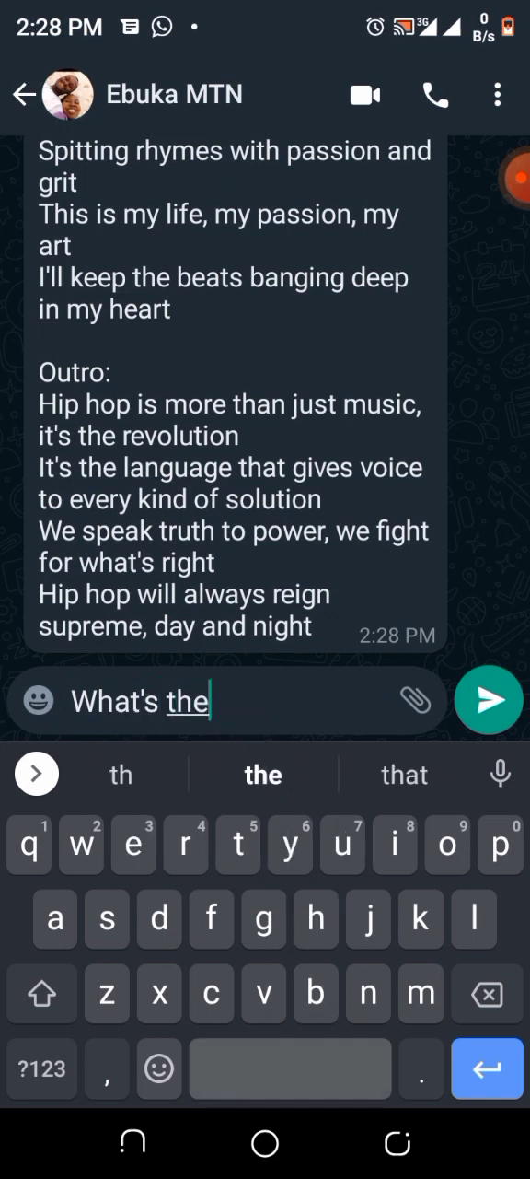
{"action": "type", "text": "siz"}
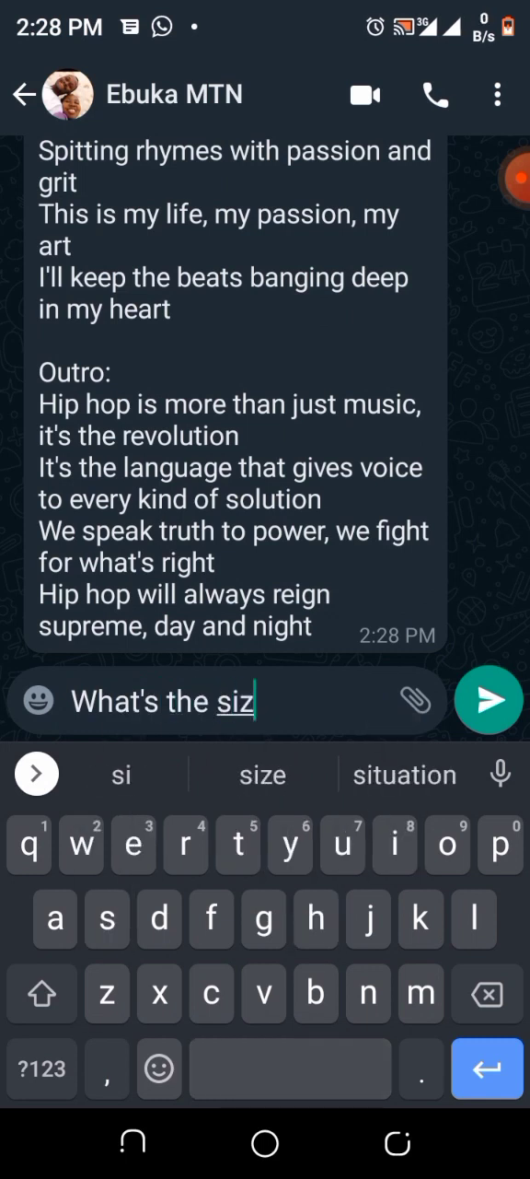
{"action": "type", "text": "e of africa"}
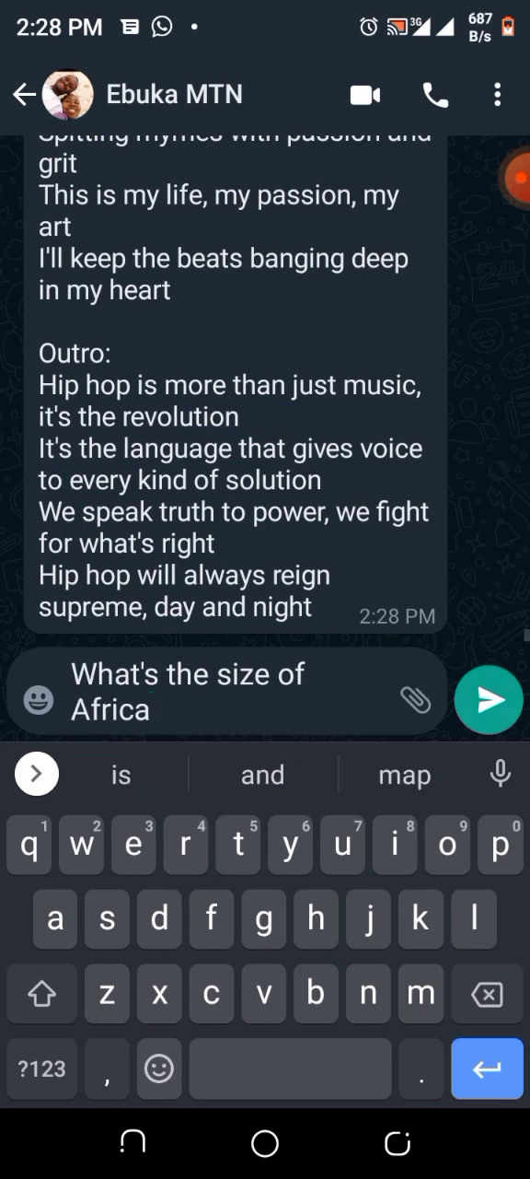
{"action": "left_click", "coordinate": [489, 700]}
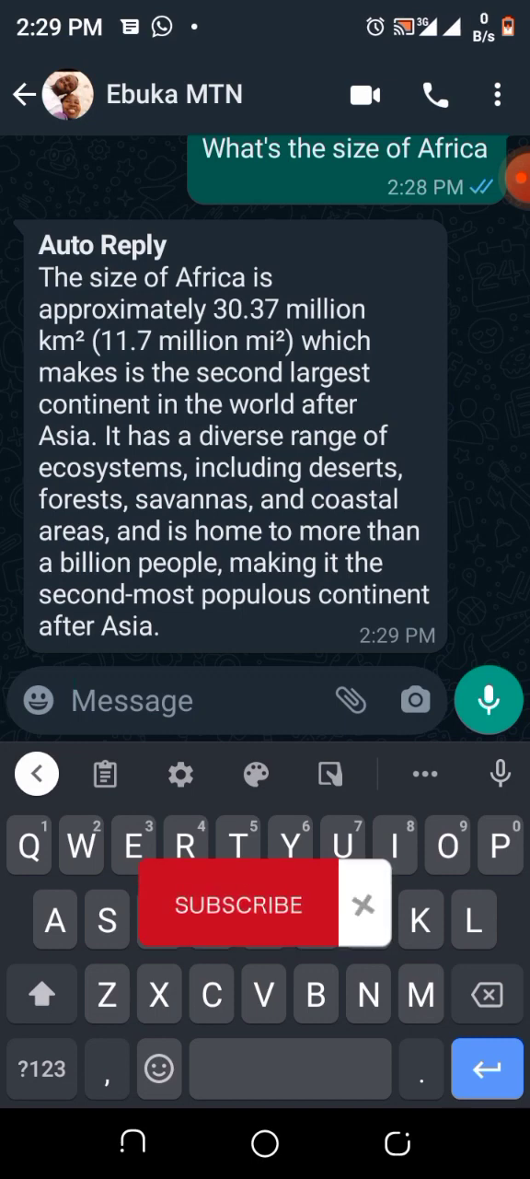
{"action": "left_click", "coordinate": [363, 905]}
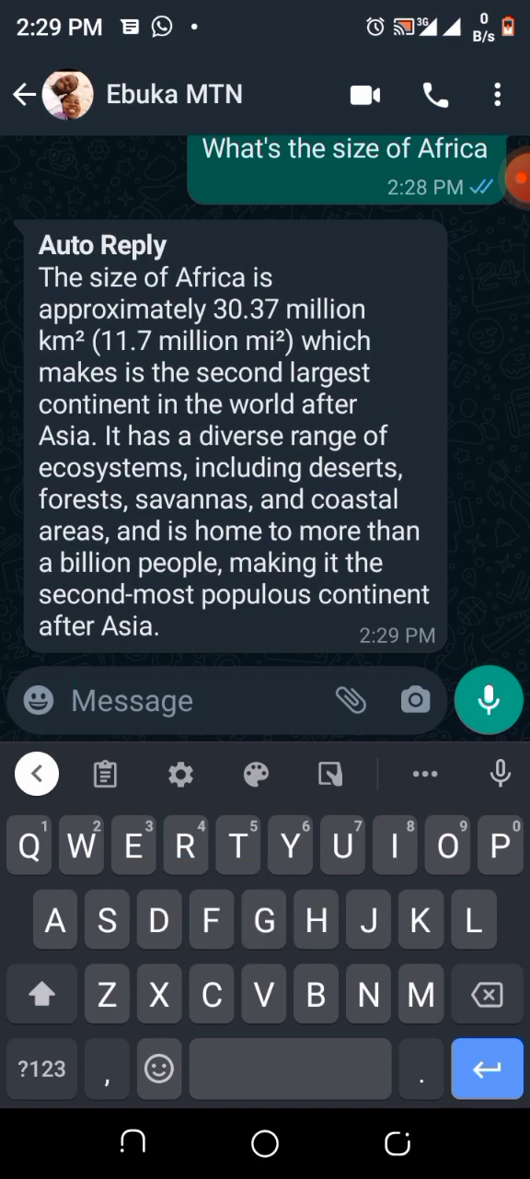